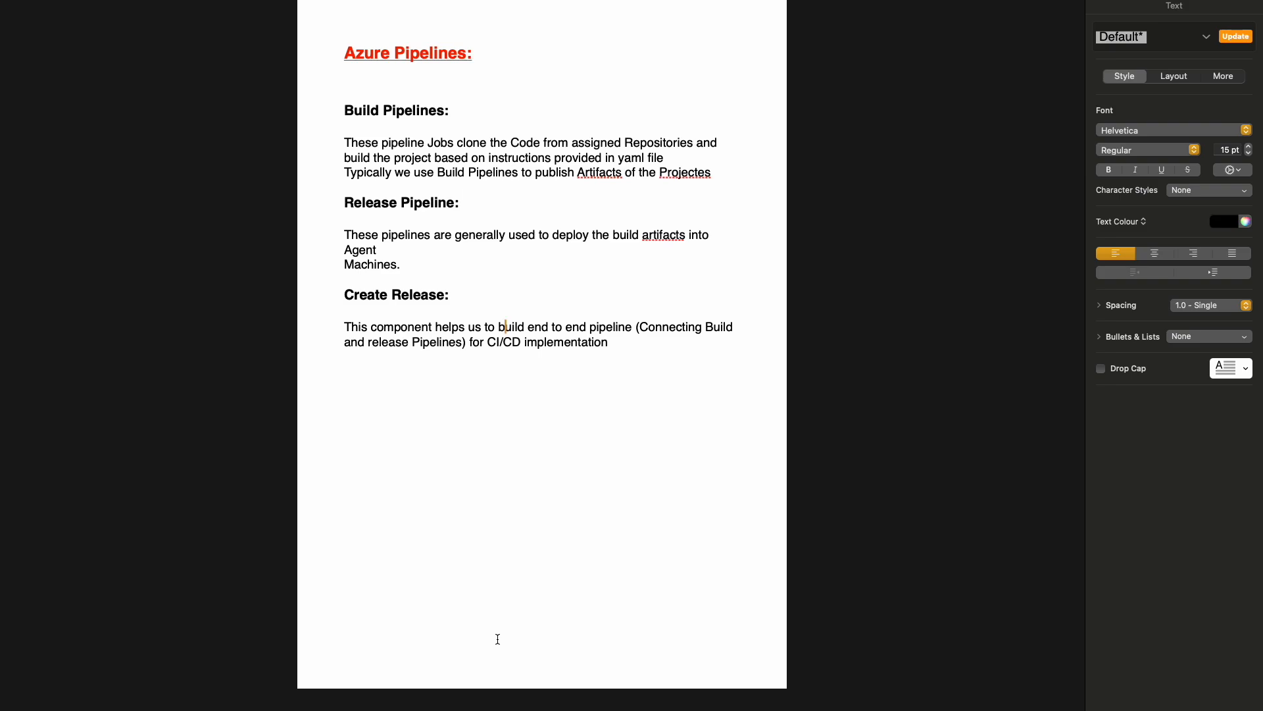
pyautogui.moveTo(401, 629)
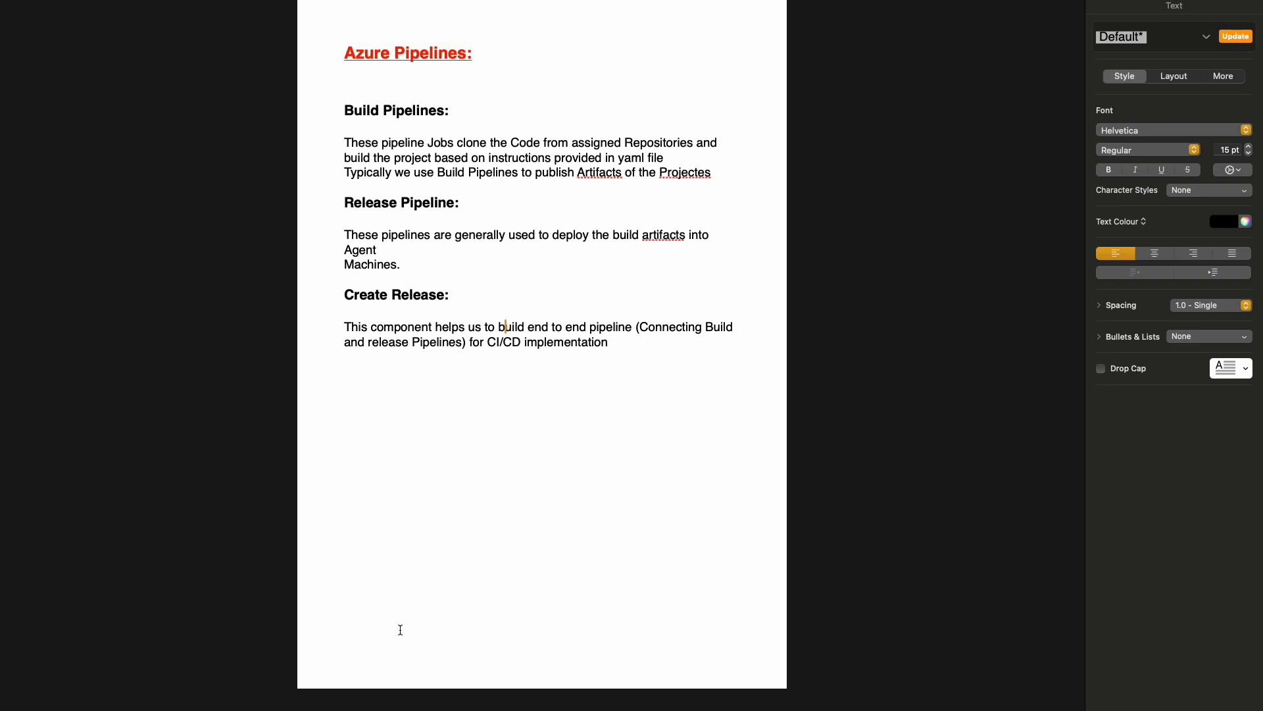
pyautogui.moveTo(363, 635)
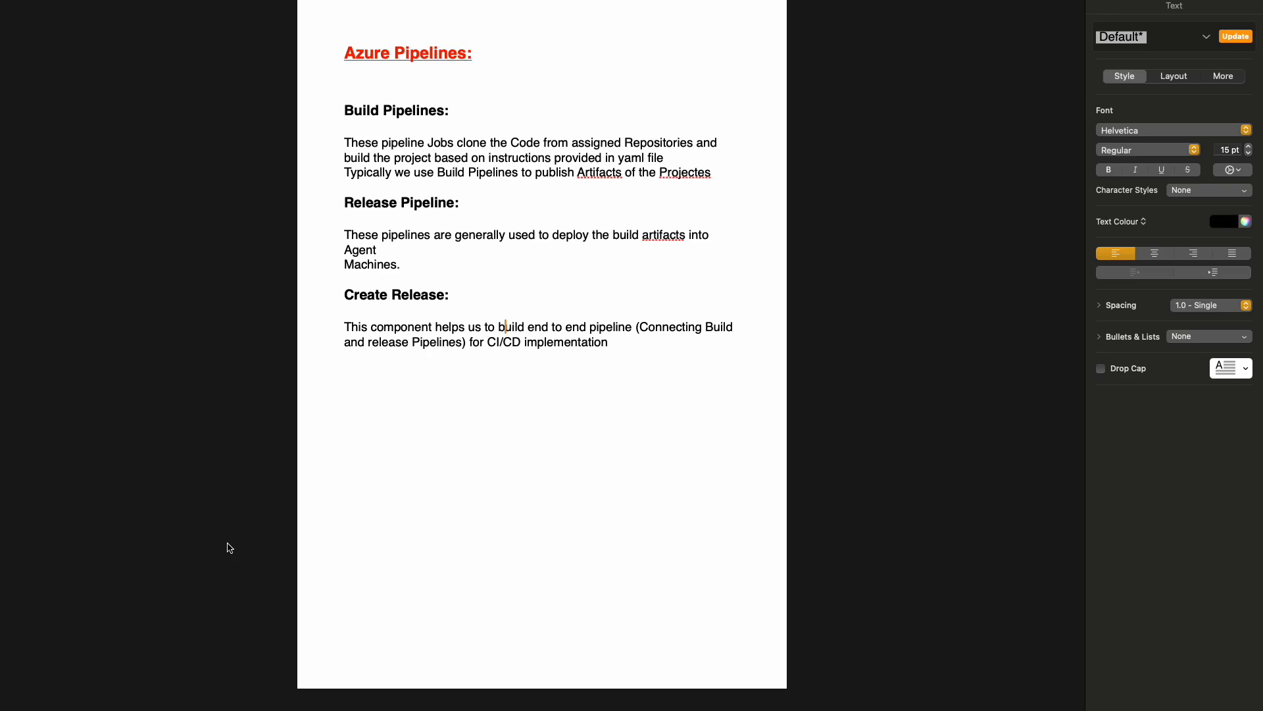
pyautogui.moveTo(7, 239)
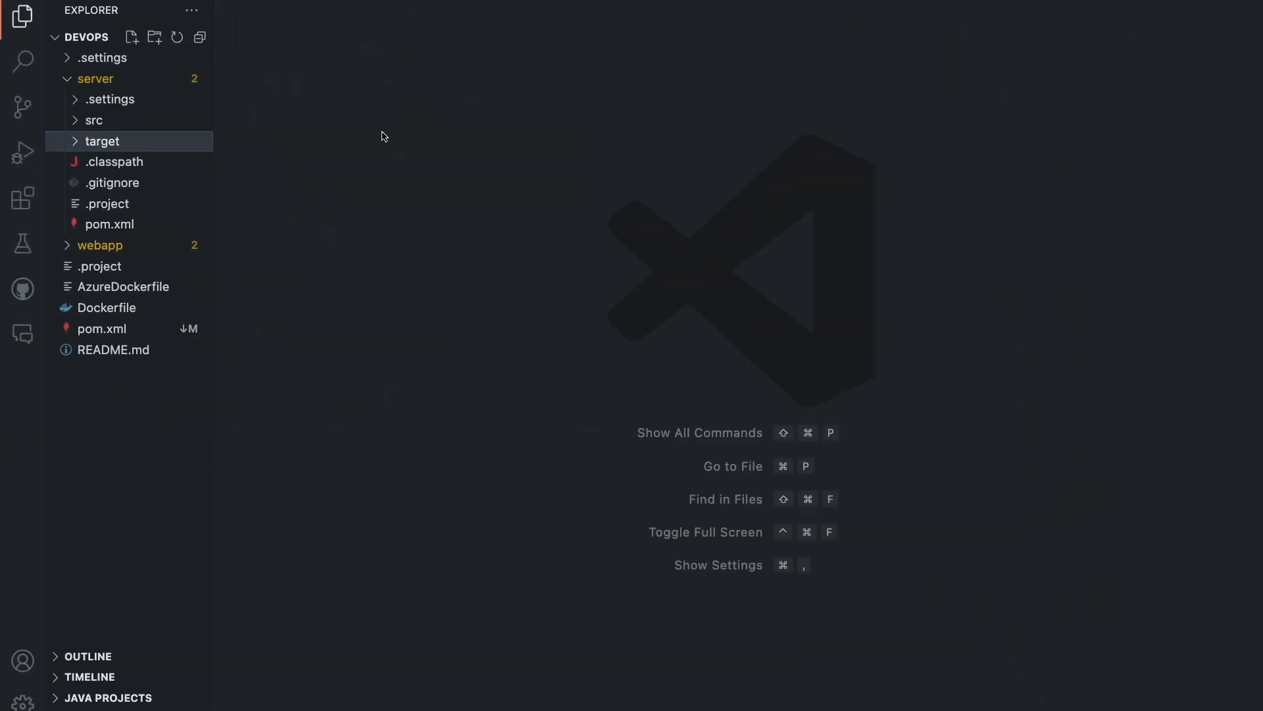
# Expand server > target > test-classes to reveal TestGreeter.class, then exit full screen.
pyautogui.click(103, 141)
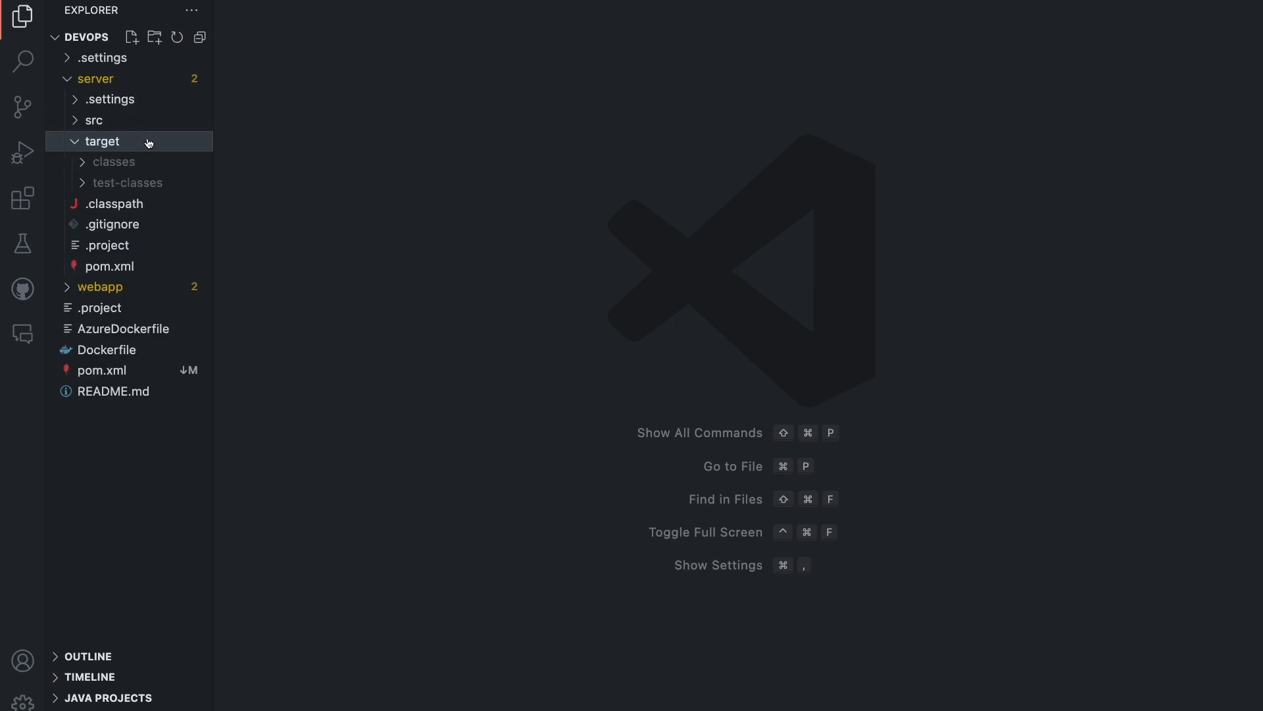
pyautogui.moveTo(148, 191)
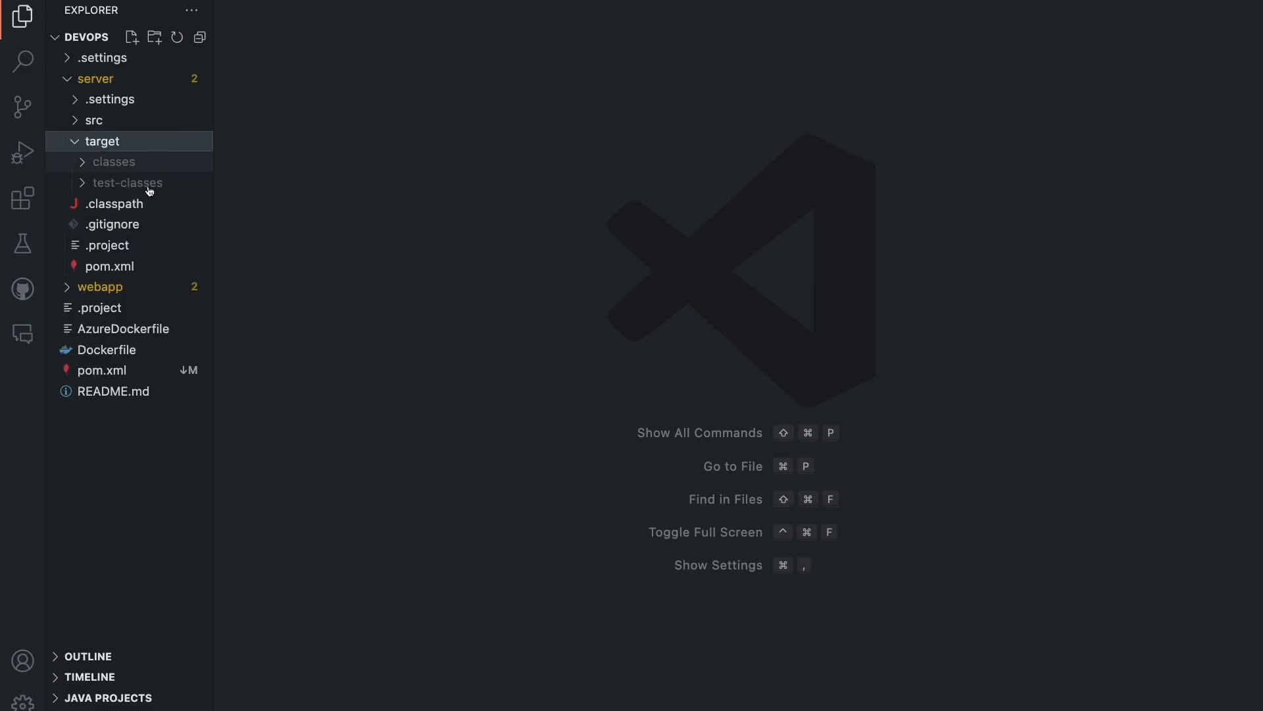
pyautogui.moveTo(129, 183)
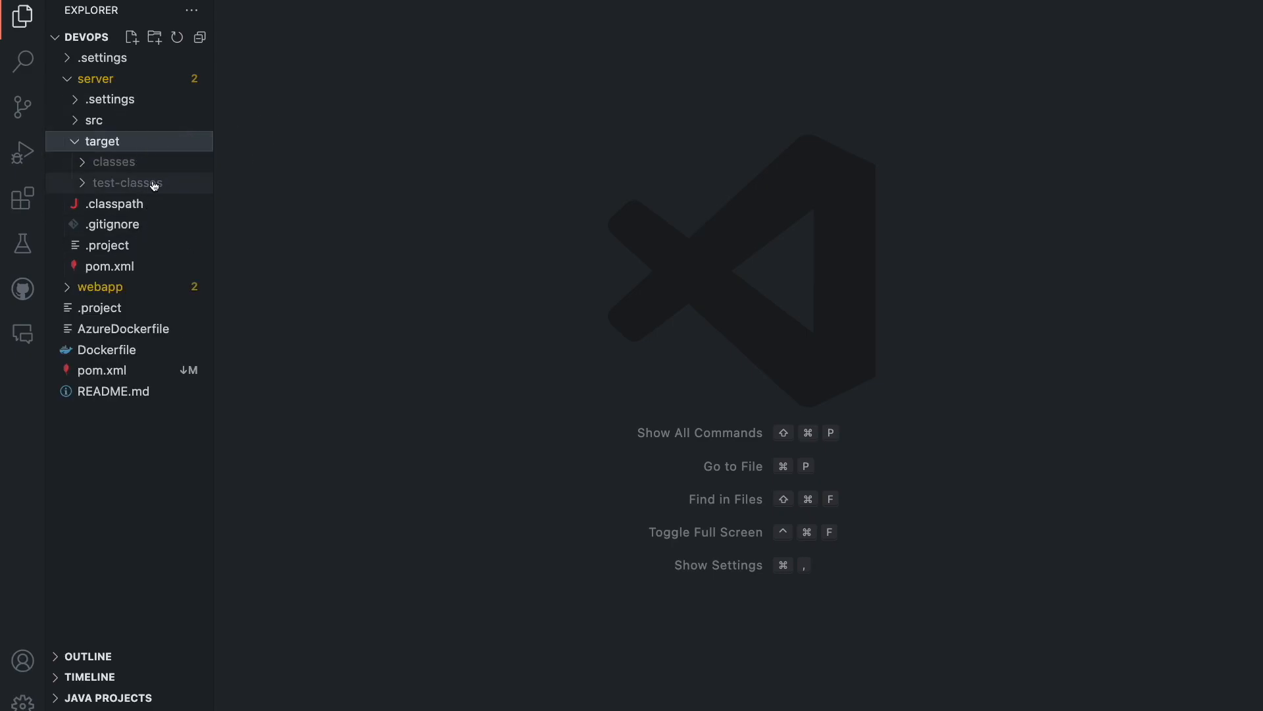
pyautogui.moveTo(129, 182)
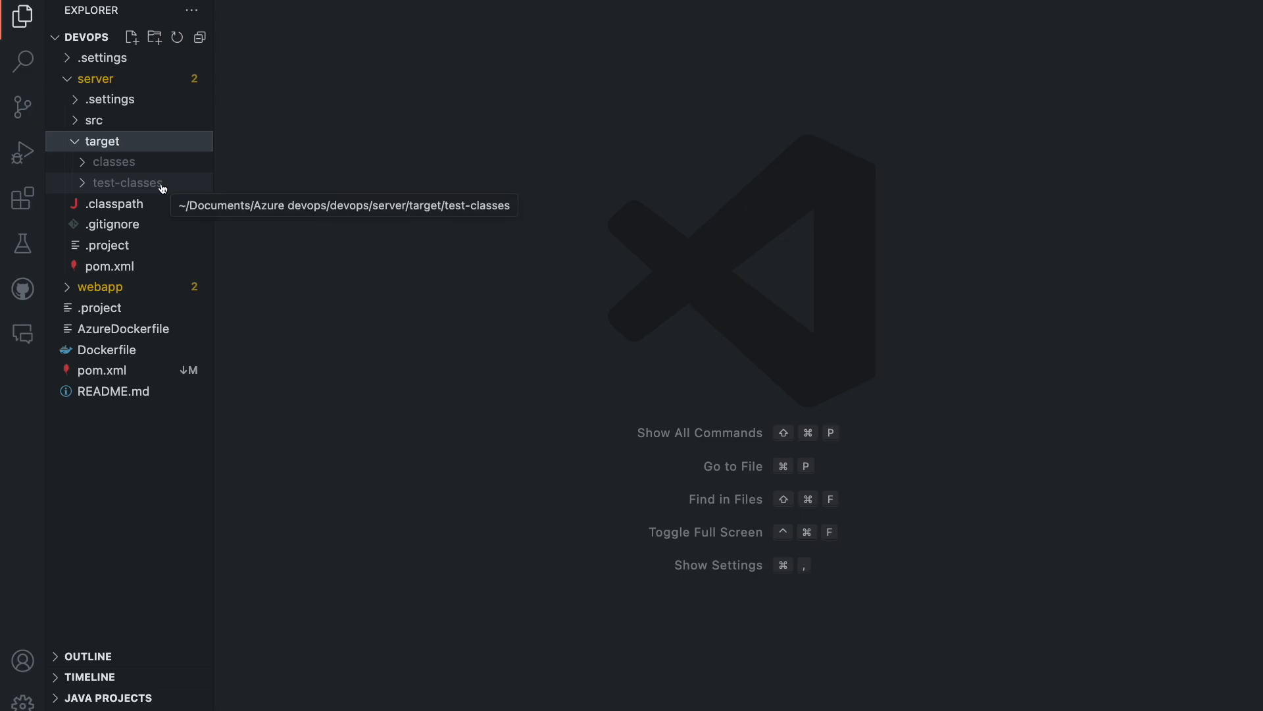
pyautogui.click(134, 182)
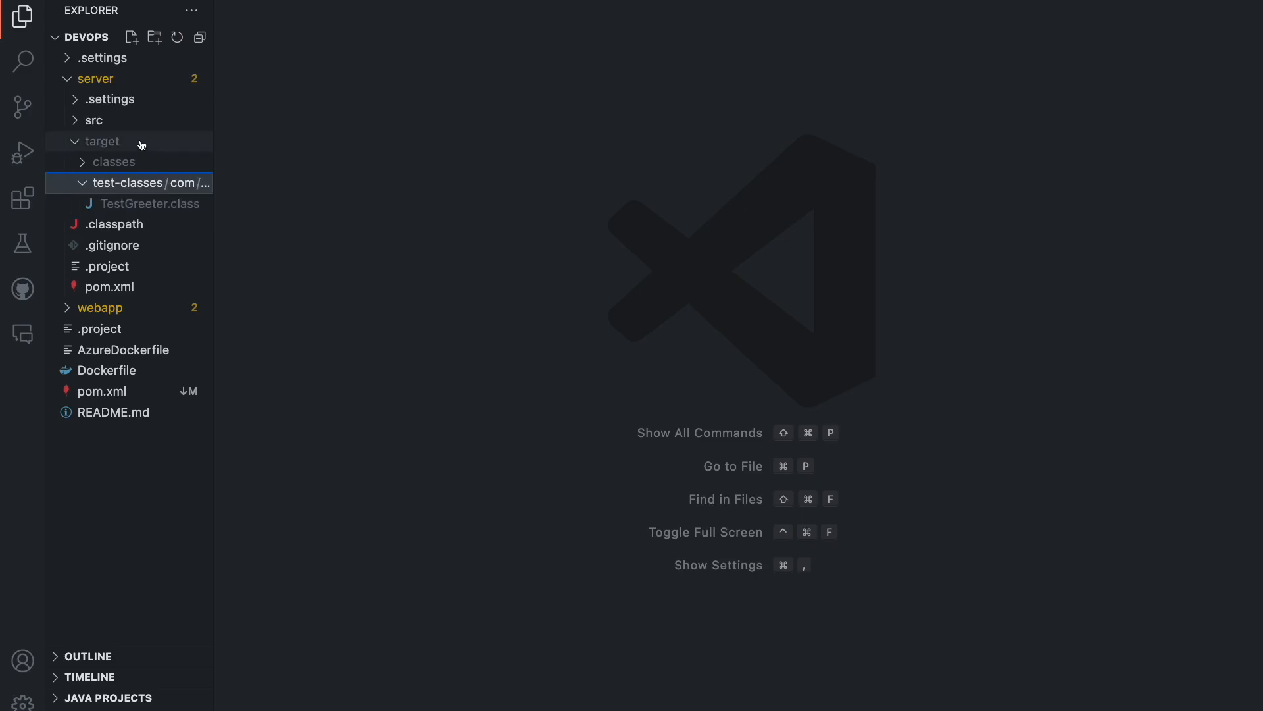
pyautogui.click(103, 141)
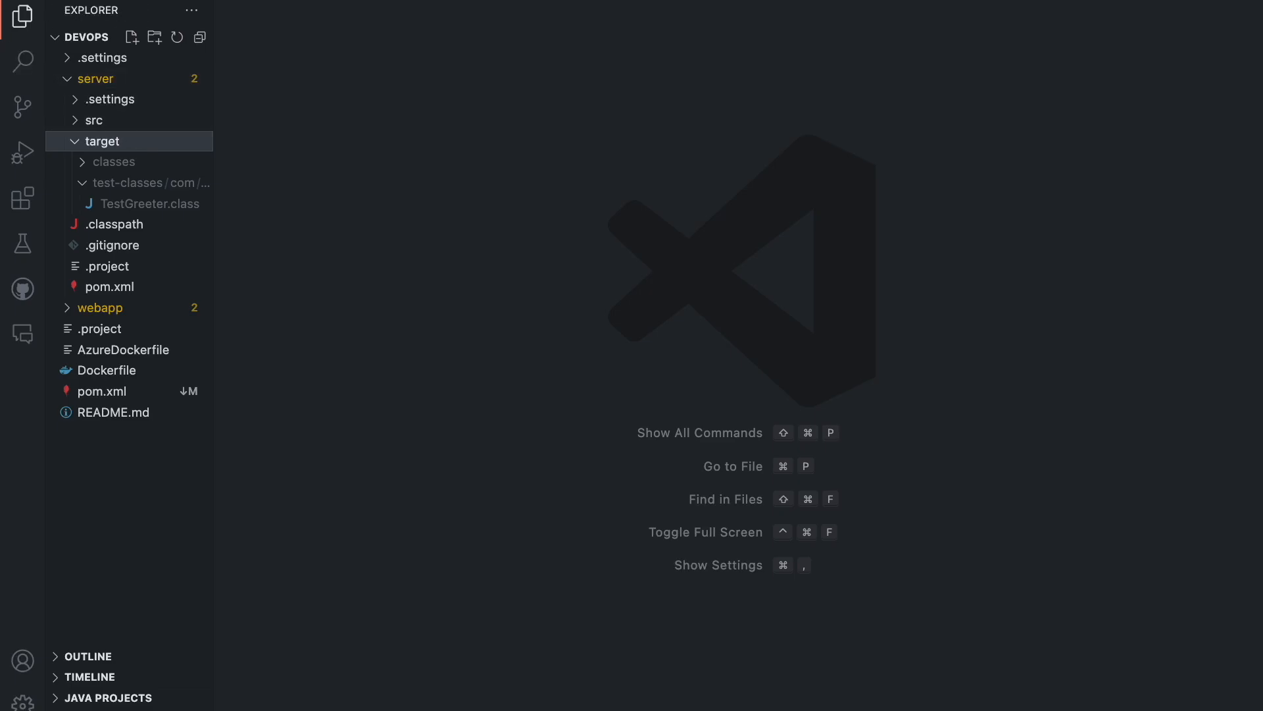
pyautogui.click(22, 11)
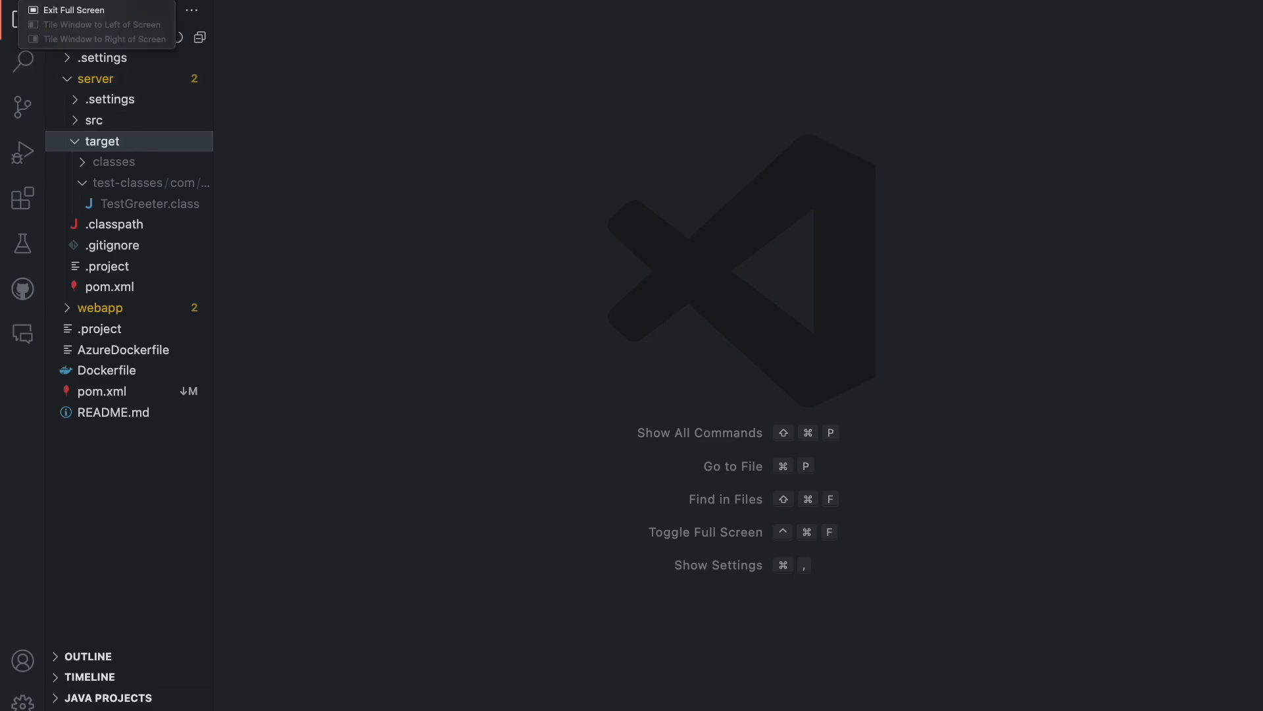
pyautogui.click(75, 10)
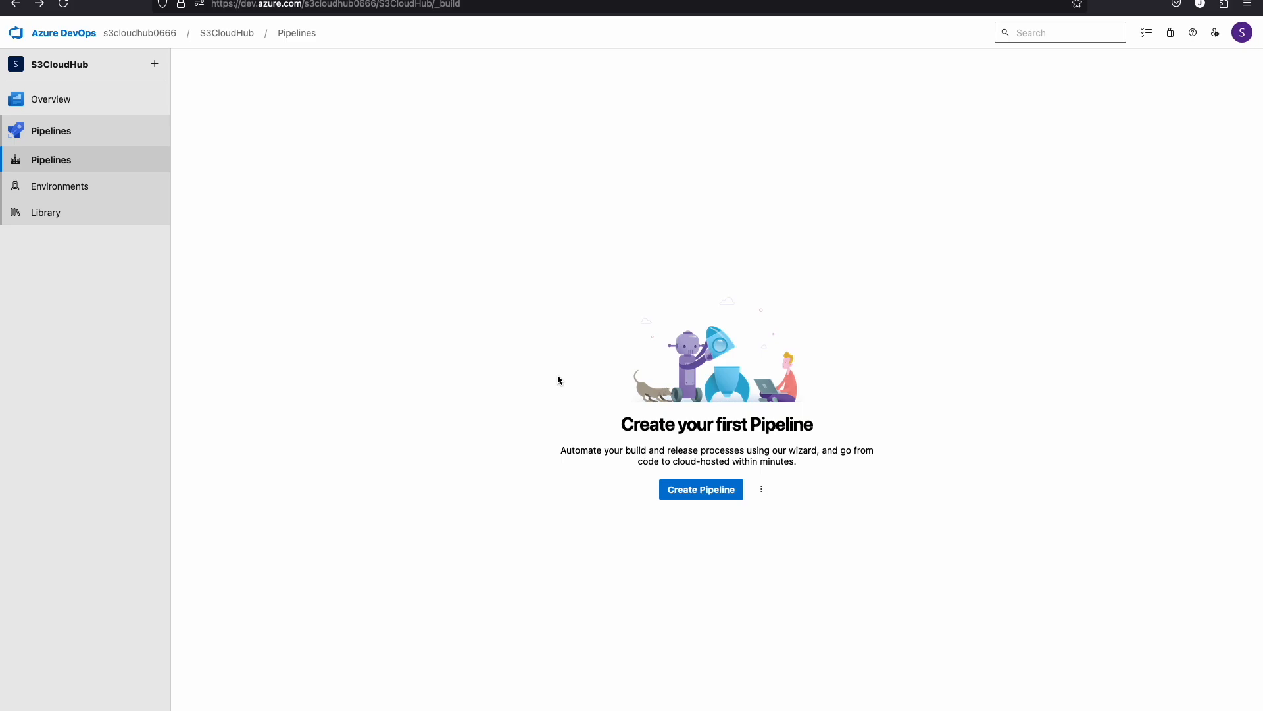
pyautogui.moveTo(643, 498)
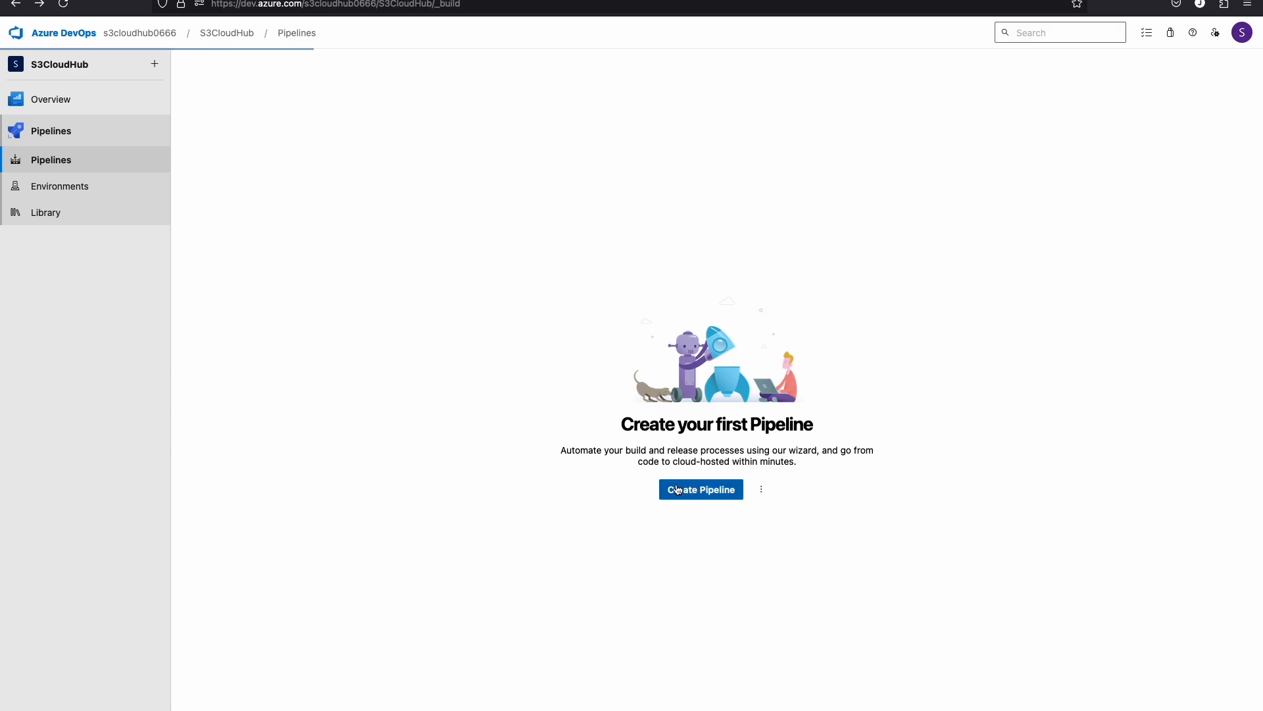
# Start a new pipeline and pick GitHub (YAML) under 'Where is your code?'.
pyautogui.click(700, 489)
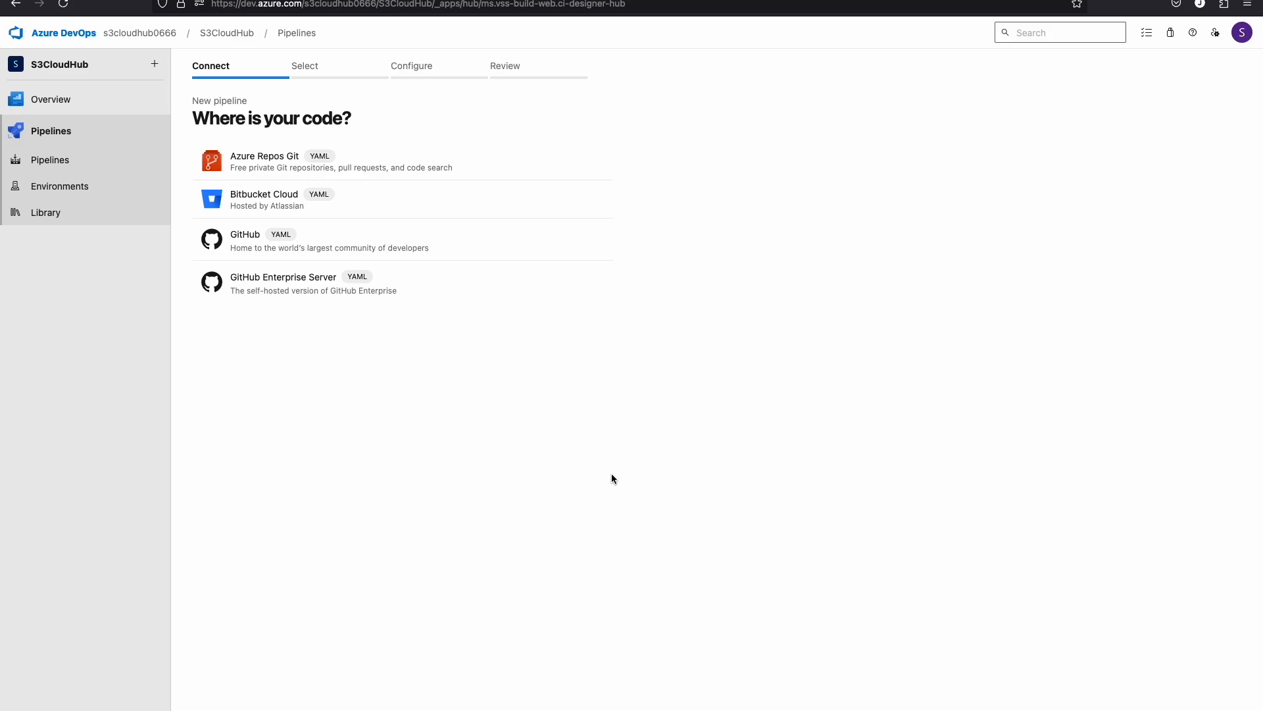
pyautogui.moveTo(355, 258)
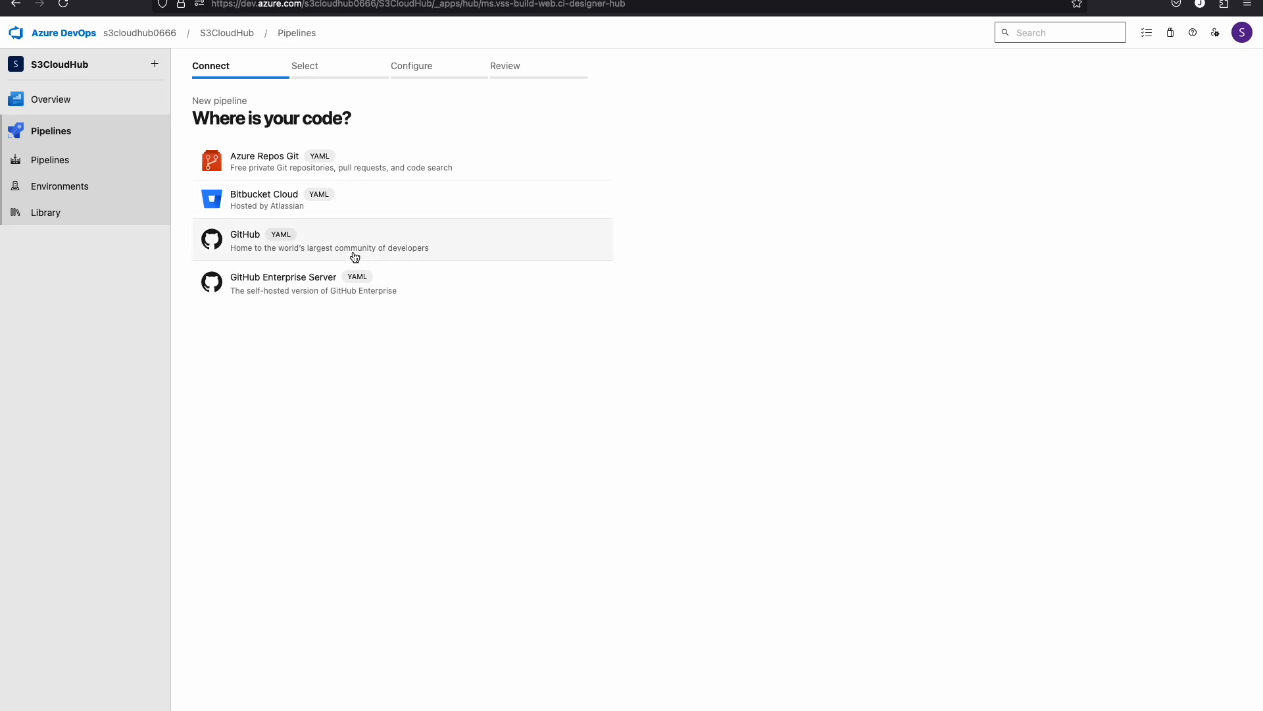
pyautogui.moveTo(318, 237)
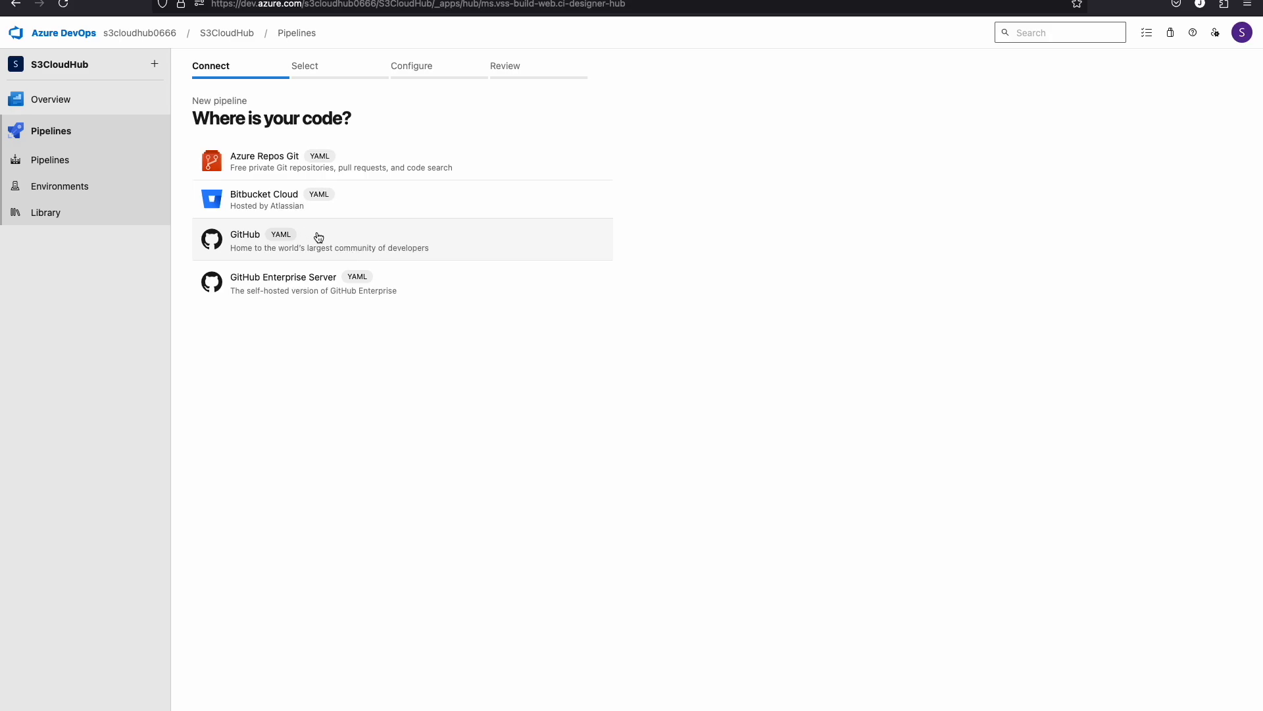
pyautogui.moveTo(248, 161)
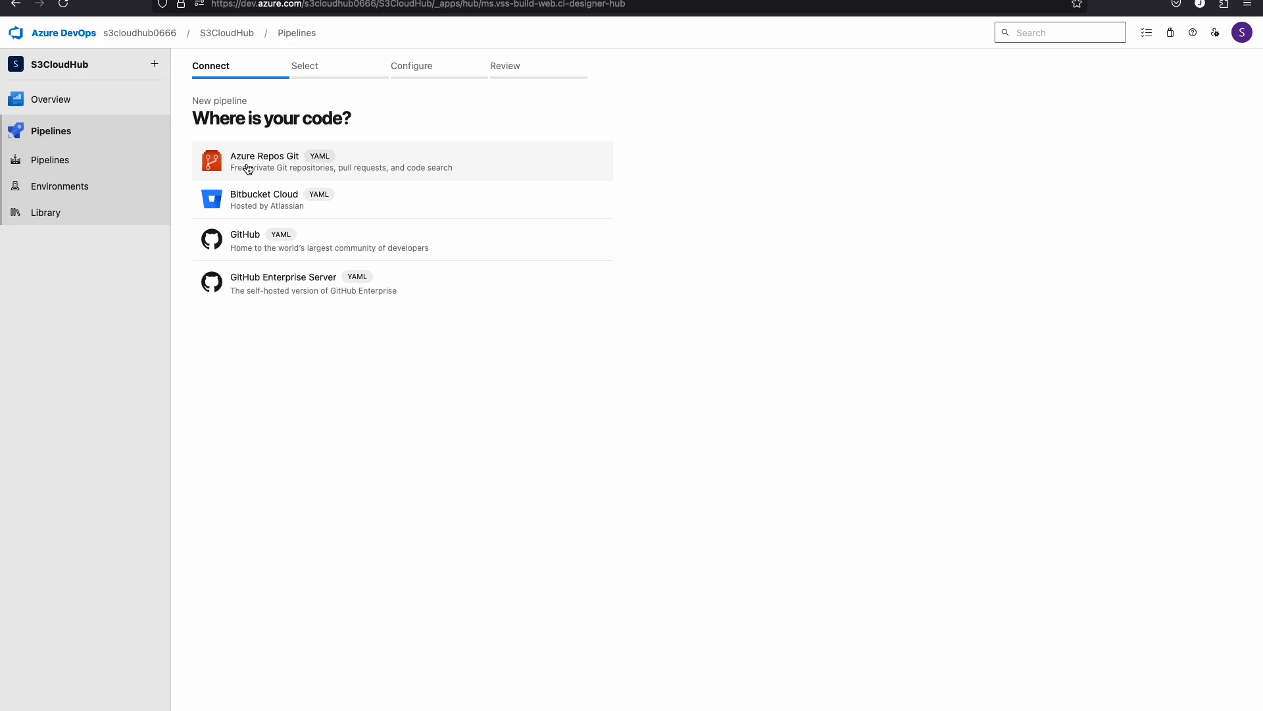
pyautogui.moveTo(484, 356)
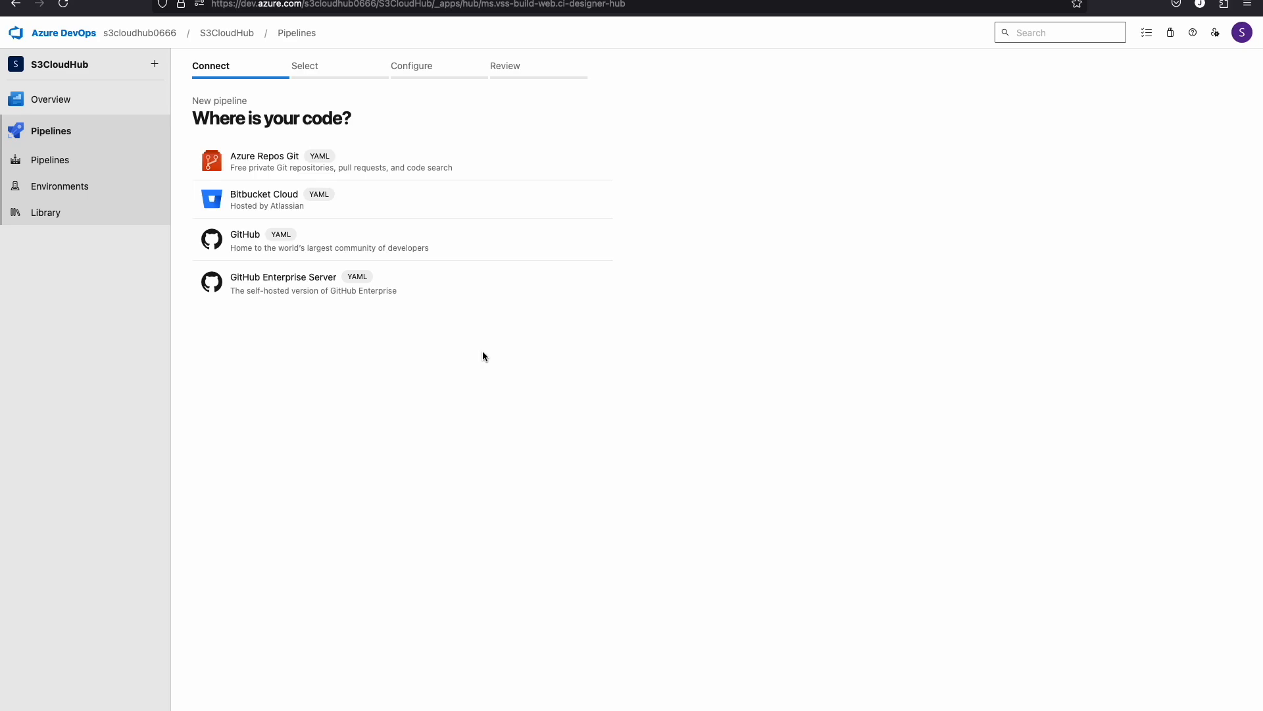
pyautogui.moveTo(325, 242)
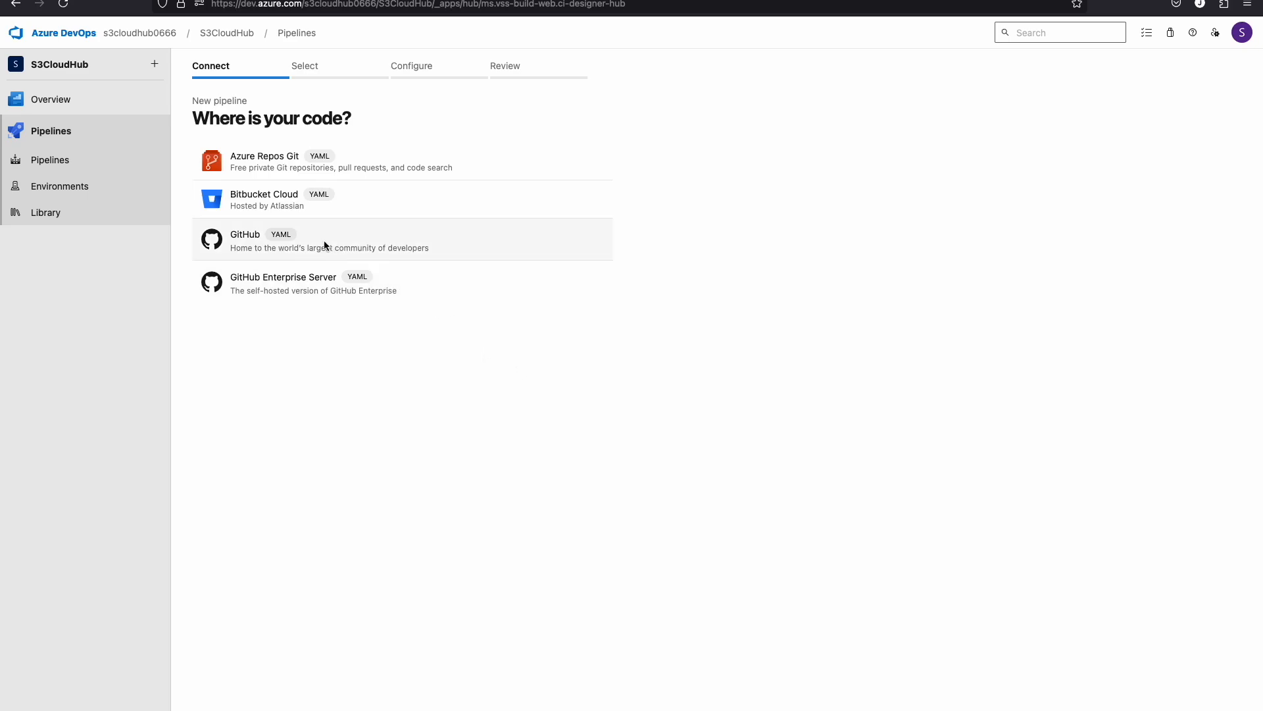
pyautogui.click(323, 239)
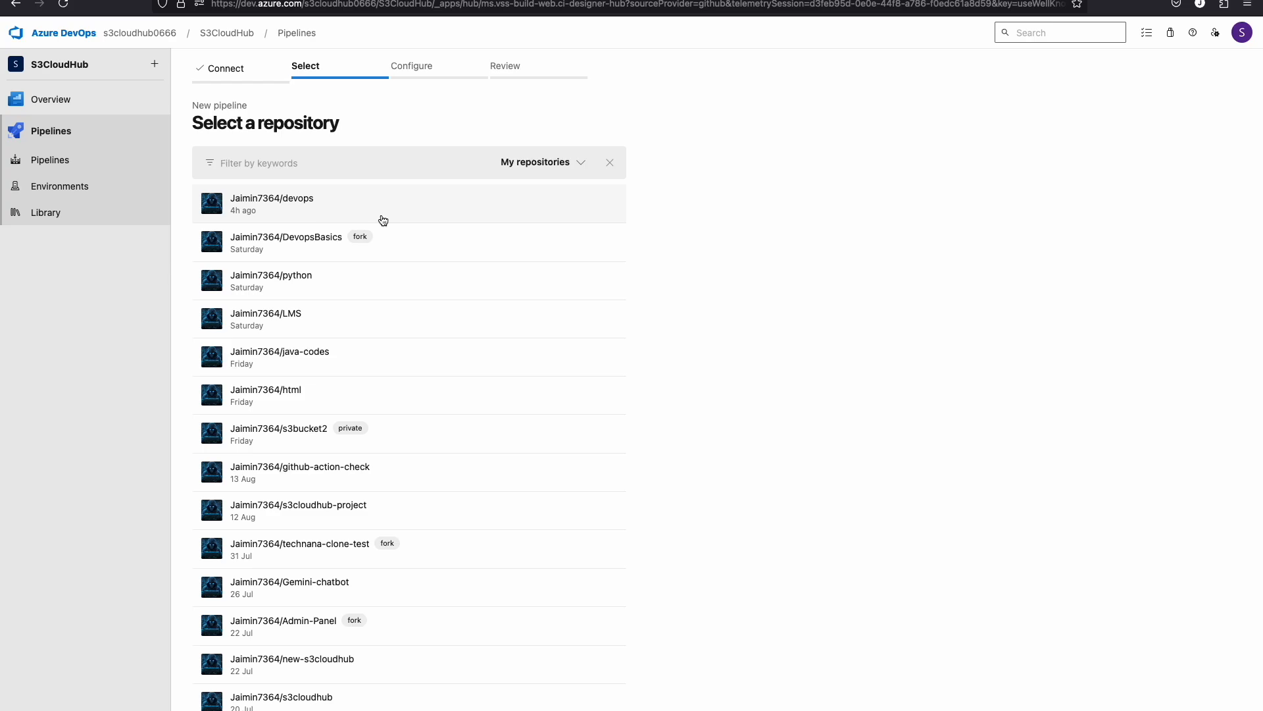
pyautogui.moveTo(330, 202)
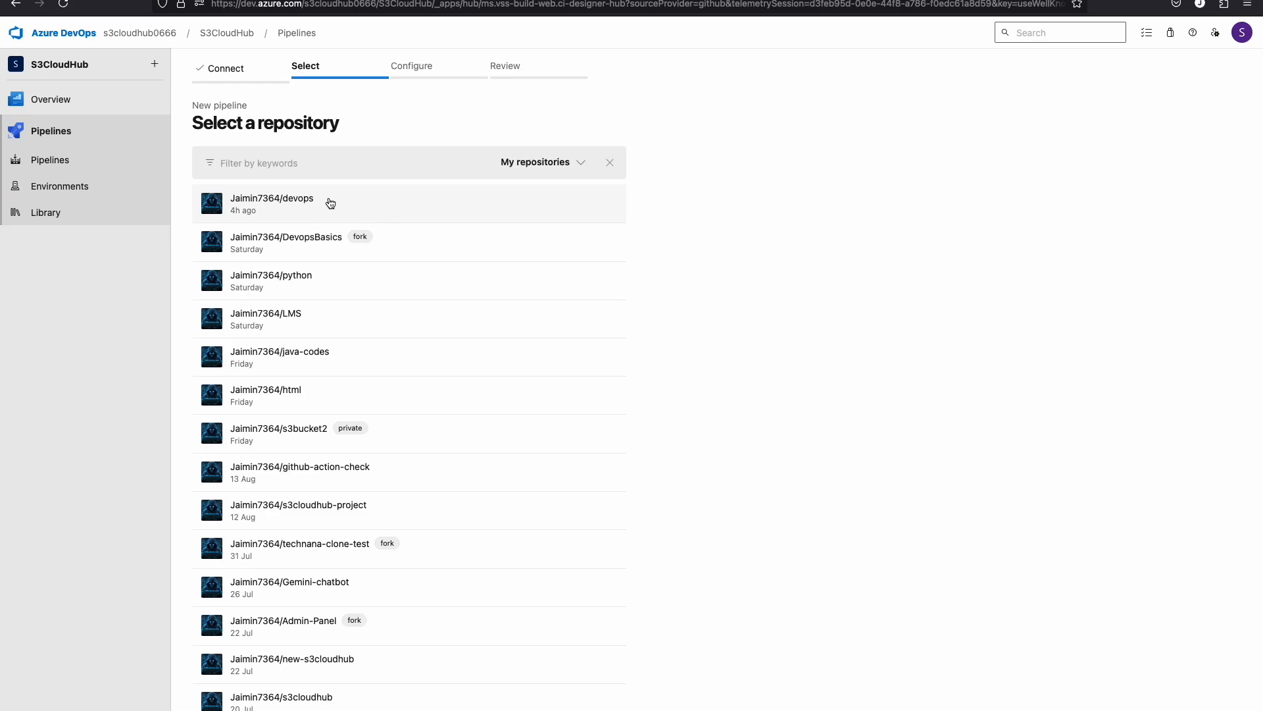
# Select the devops GitHub repository from the repository list.
pyautogui.click(272, 198)
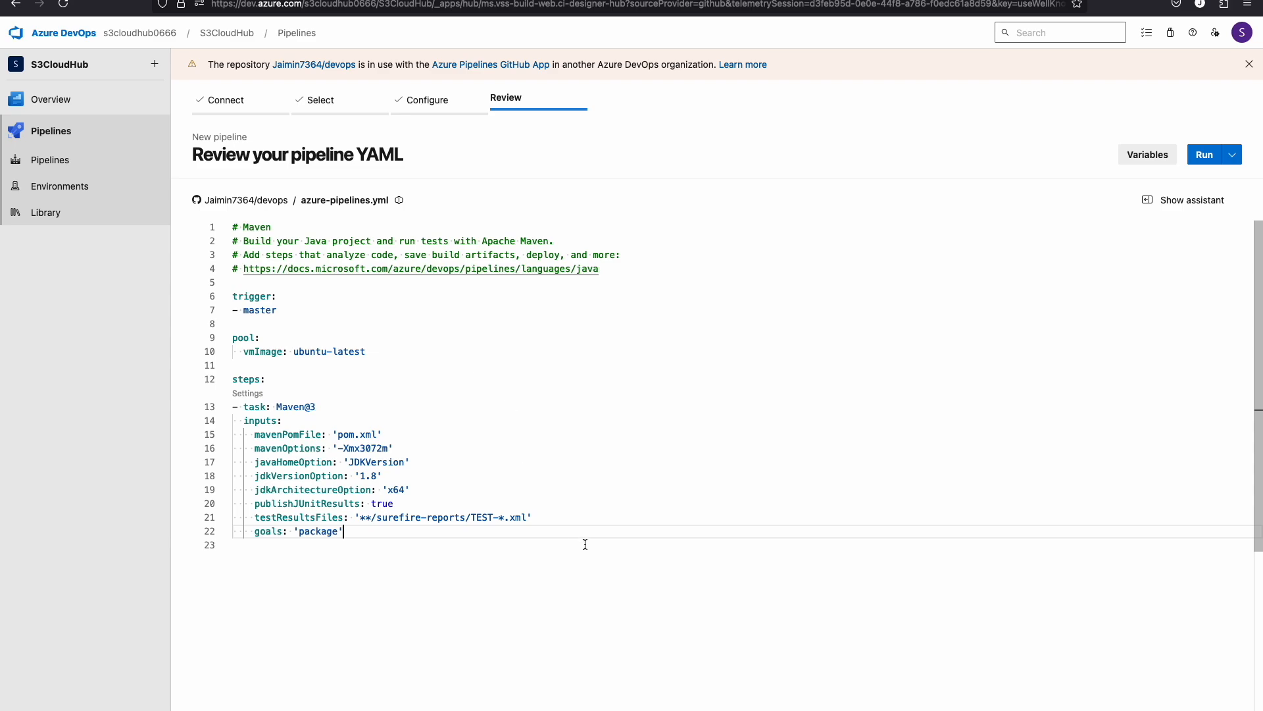
pyautogui.moveTo(582, 477)
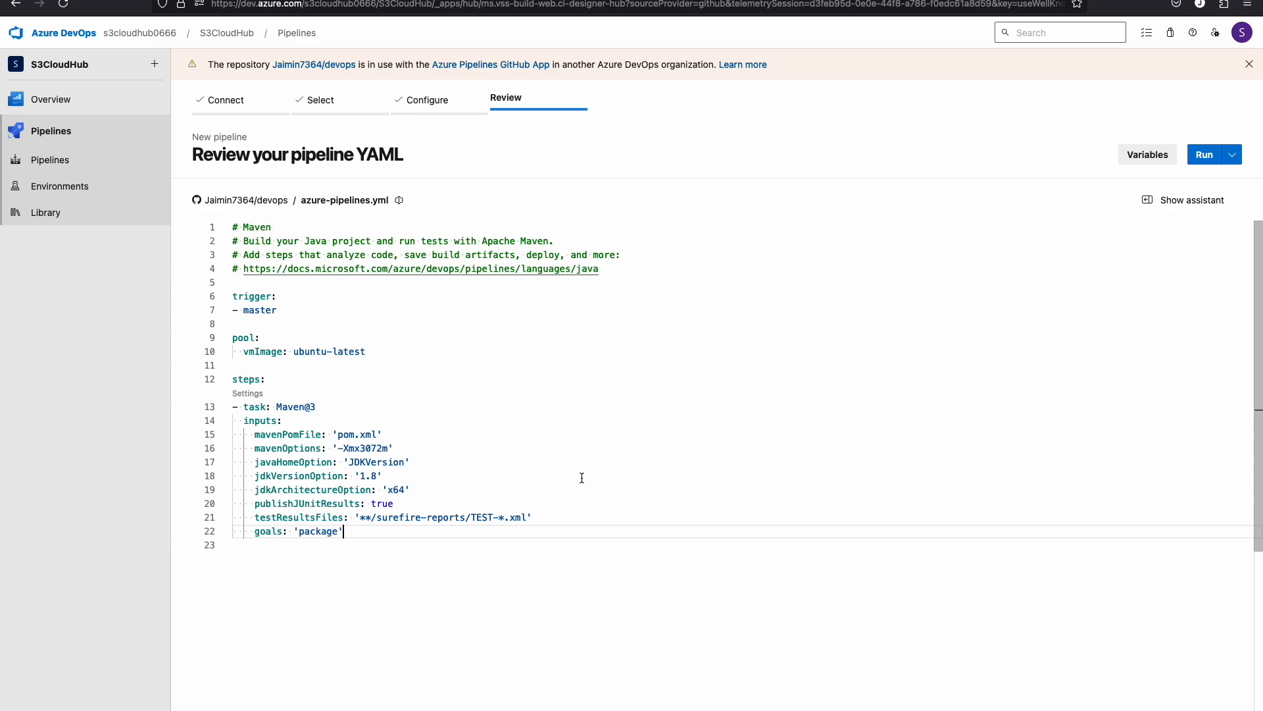
pyautogui.moveTo(420, 535)
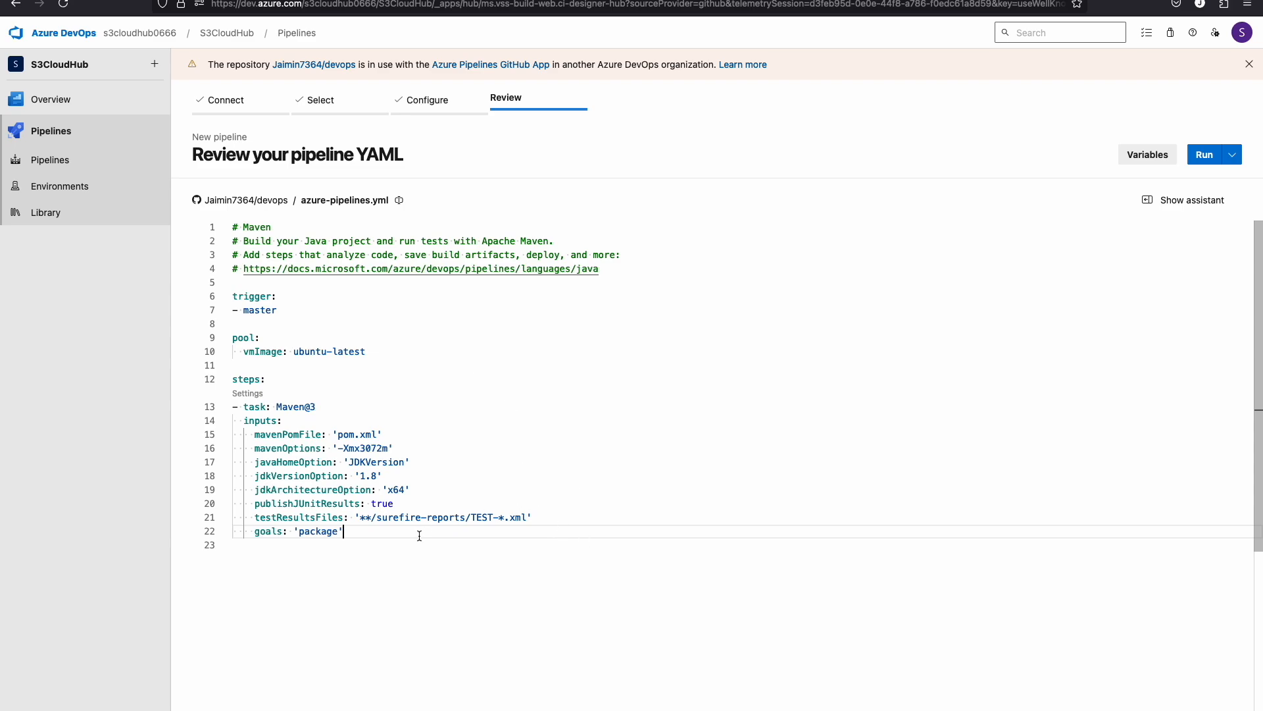
# Review the generated Maven azure-pipelines.yml and run it to create the pipeline.
pyautogui.click(365, 351)
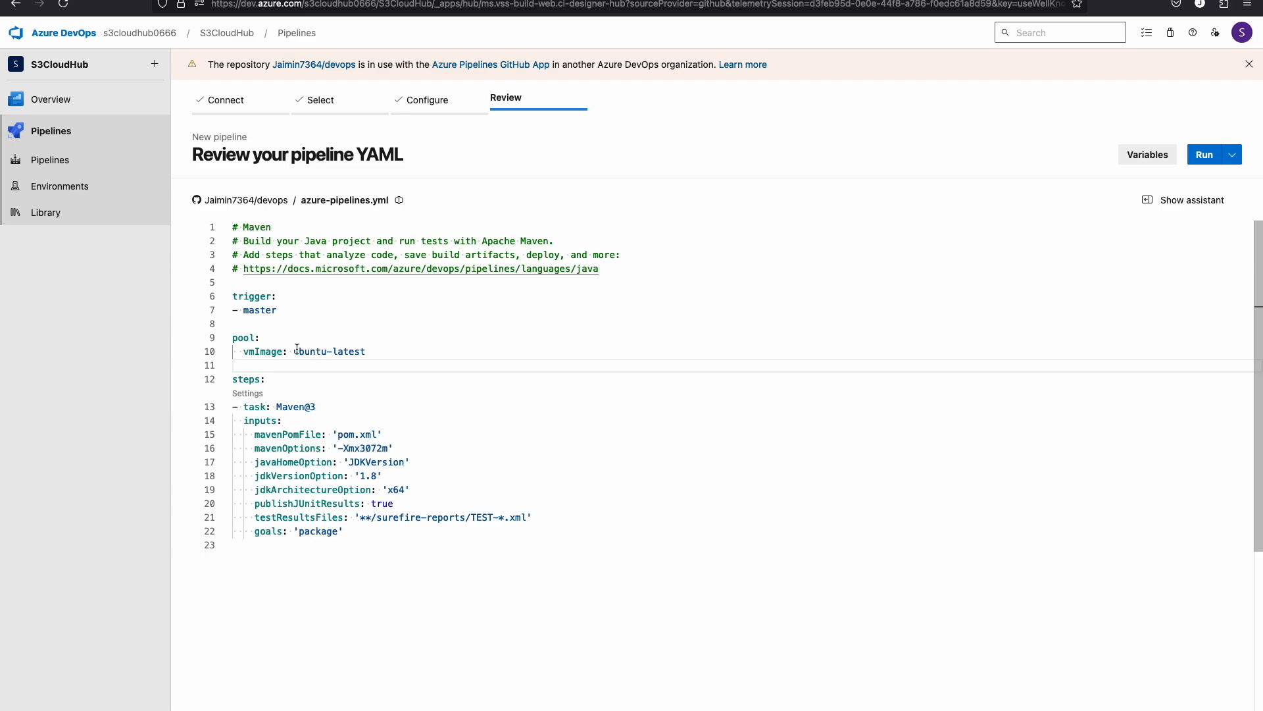
pyautogui.doubleClick(329, 351)
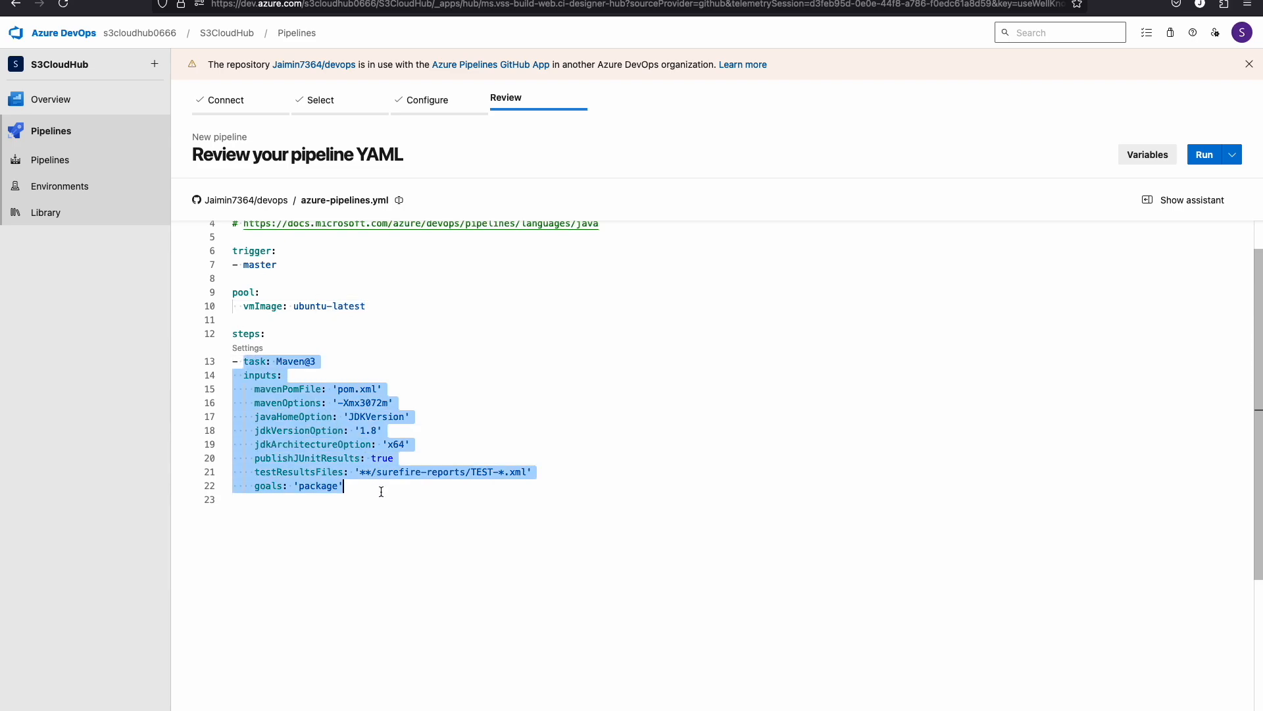
pyautogui.click(356, 495)
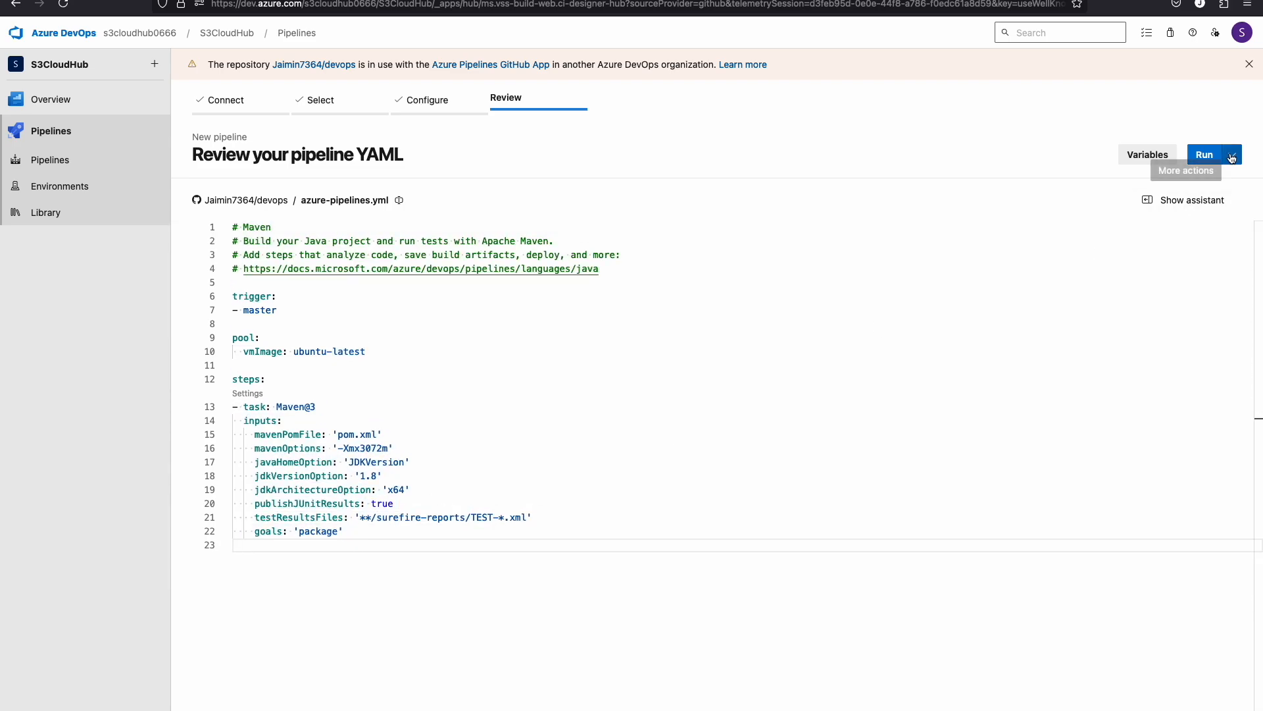
pyautogui.click(1203, 154)
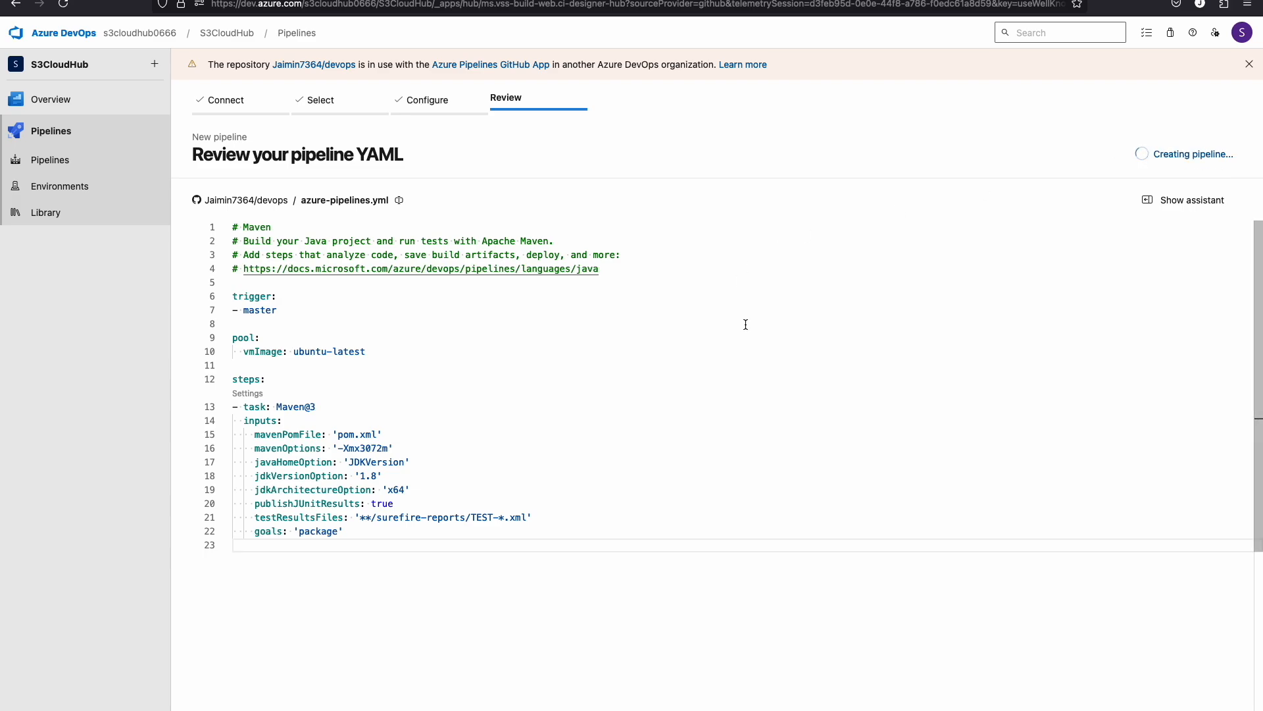
pyautogui.moveTo(877, 240)
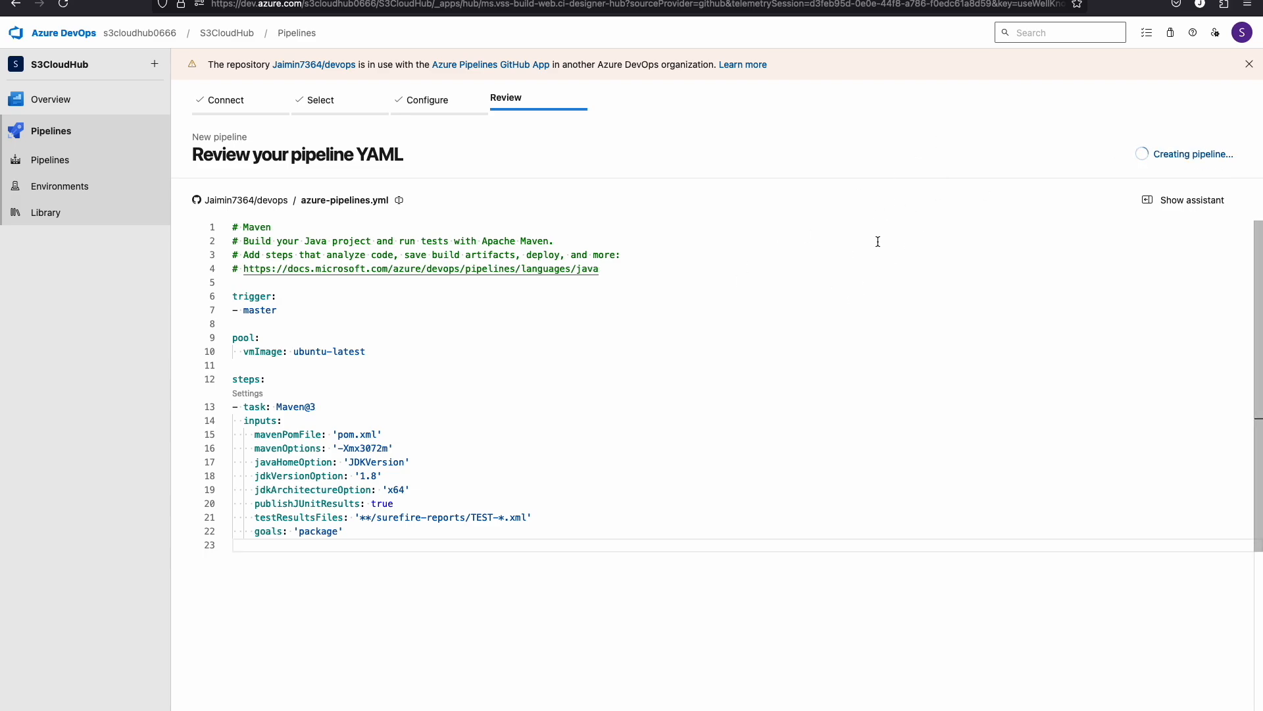
pyautogui.moveTo(880, 239)
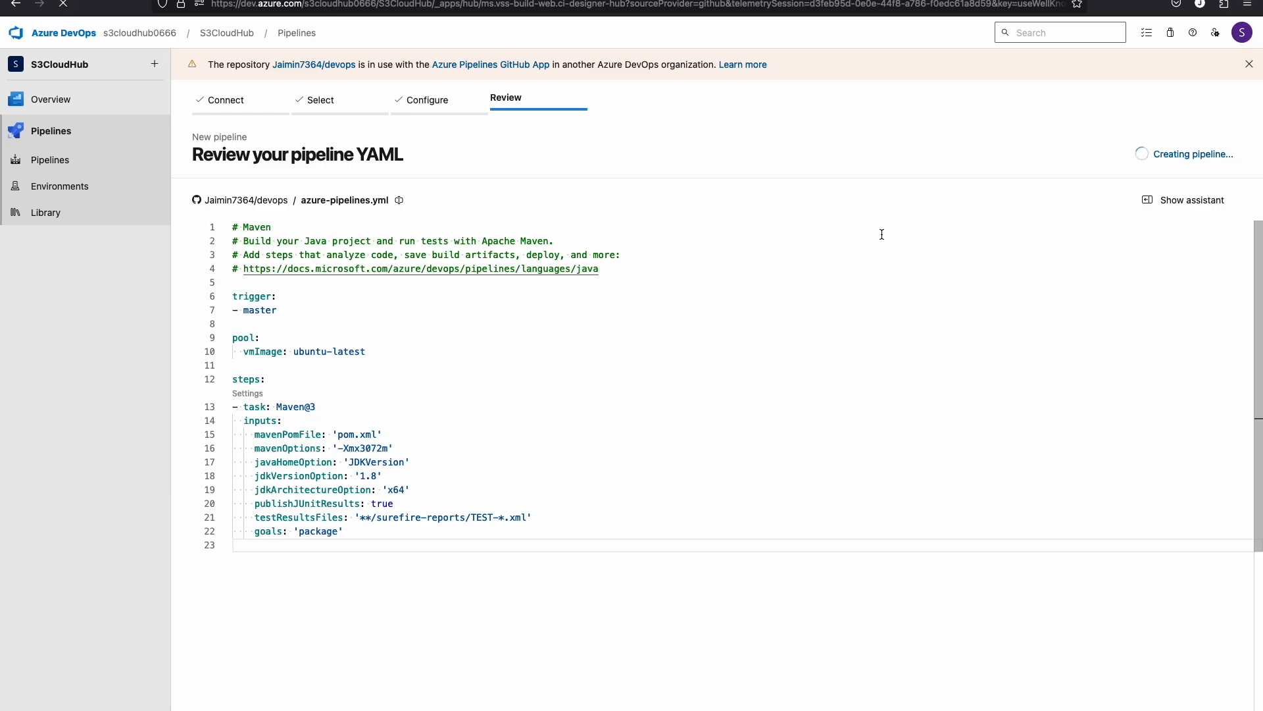
# Wait for the summary of run #20240828.1 to load with its job queued.
pyautogui.click(1188, 154)
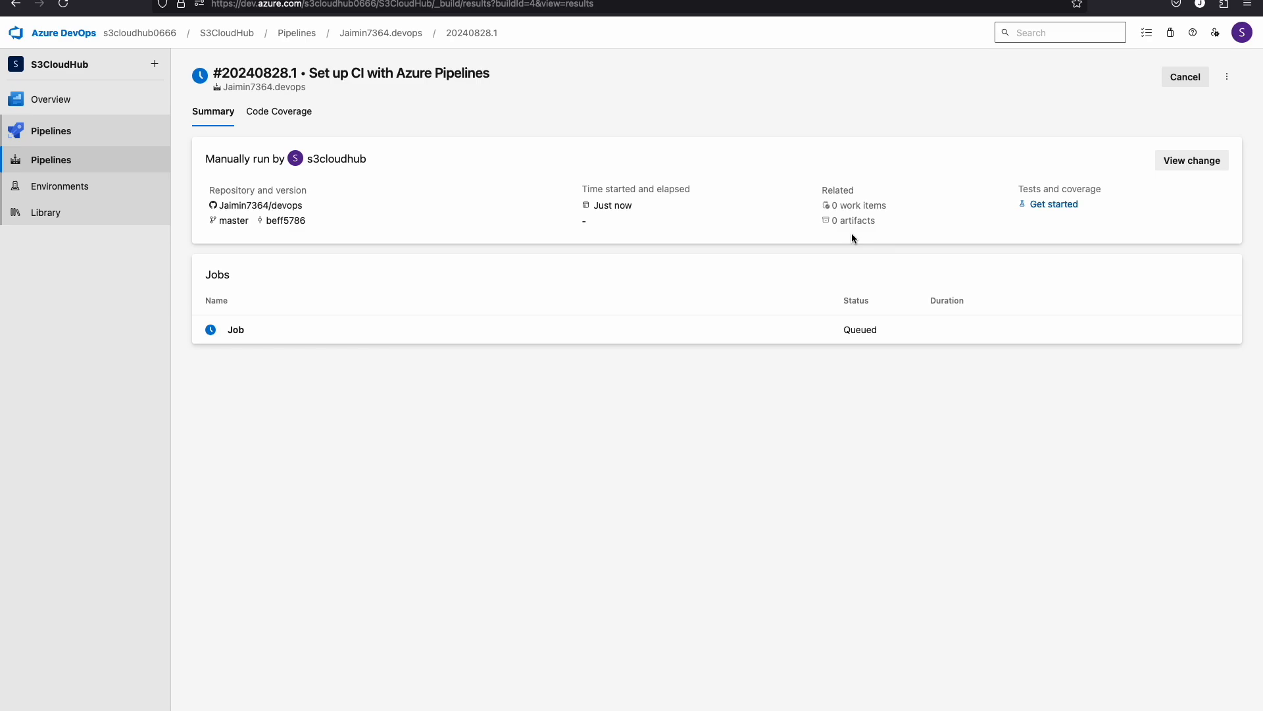
pyautogui.moveTo(631, 236)
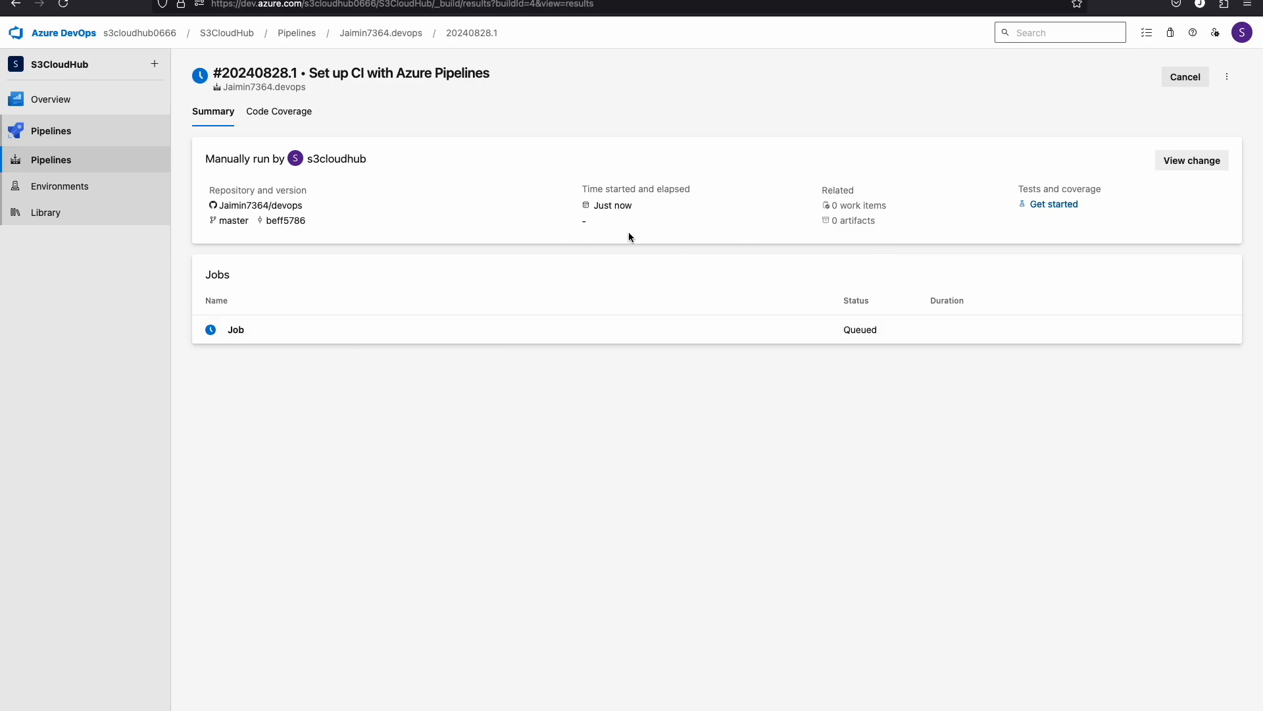
pyautogui.moveTo(829, 347)
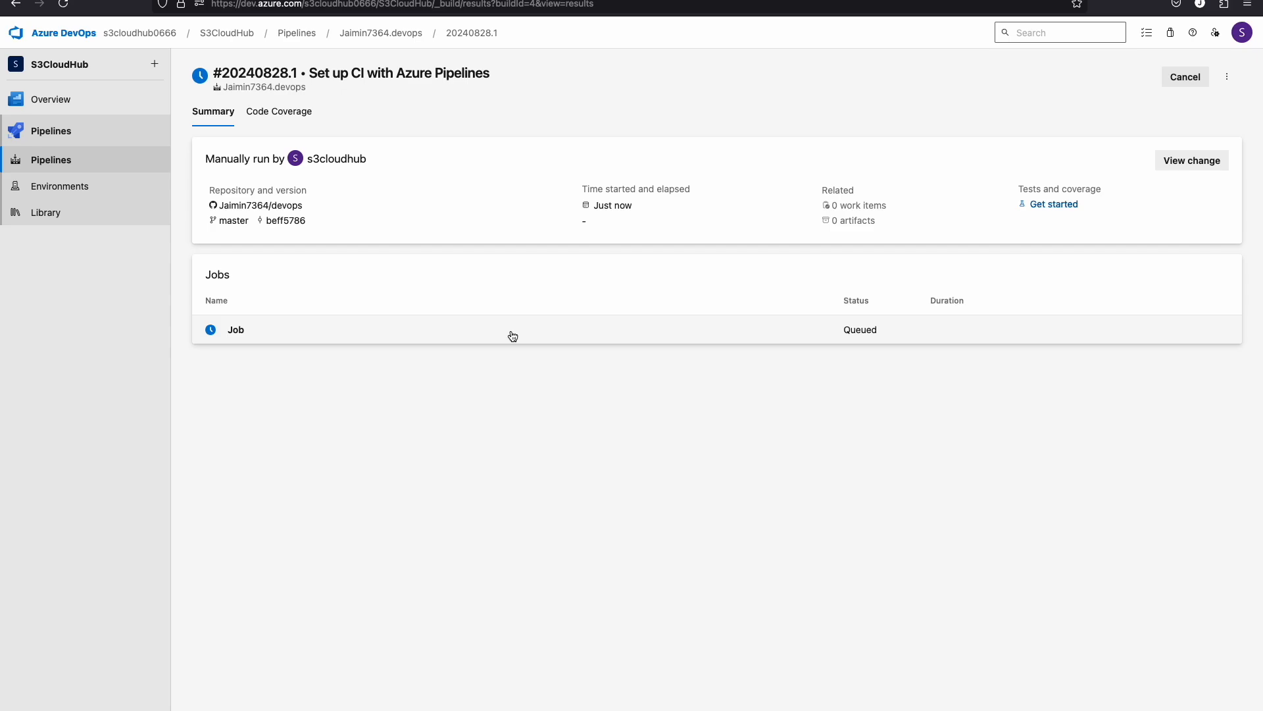
# Open the queued job's log and view the Checkout Jaimin7364/devops step.
pyautogui.click(236, 329)
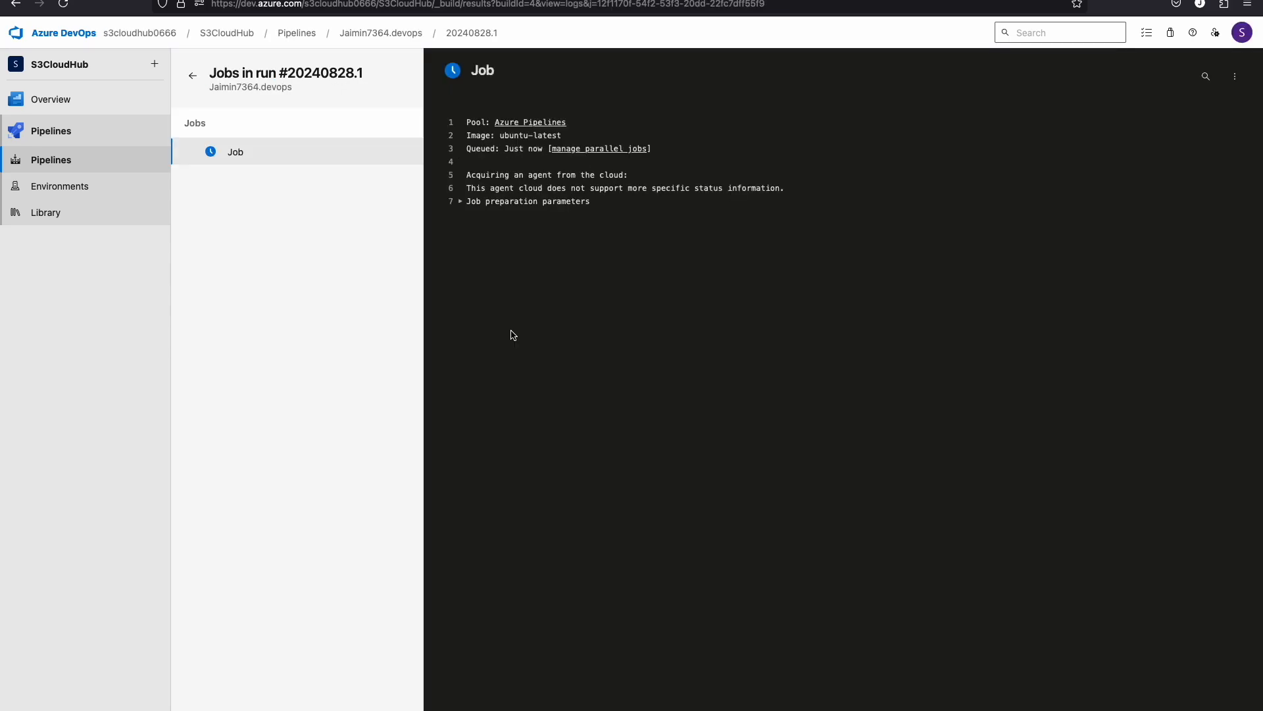
pyautogui.moveTo(519, 309)
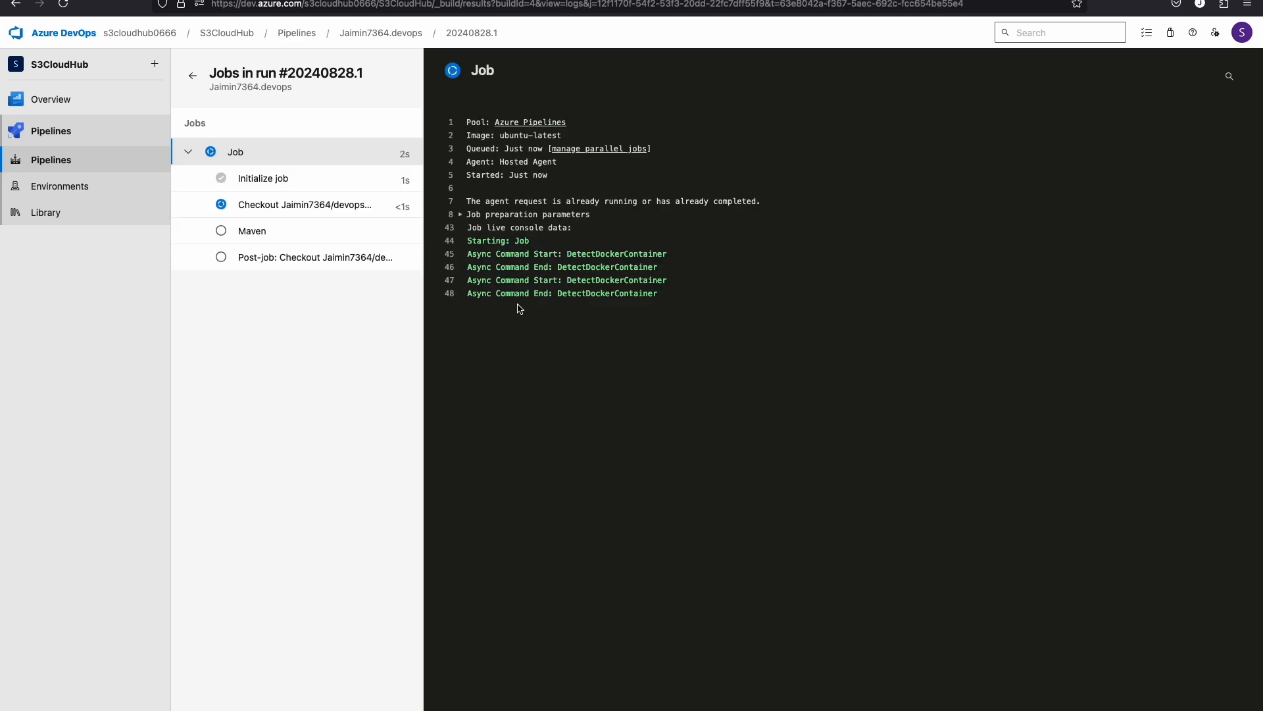
pyautogui.click(305, 205)
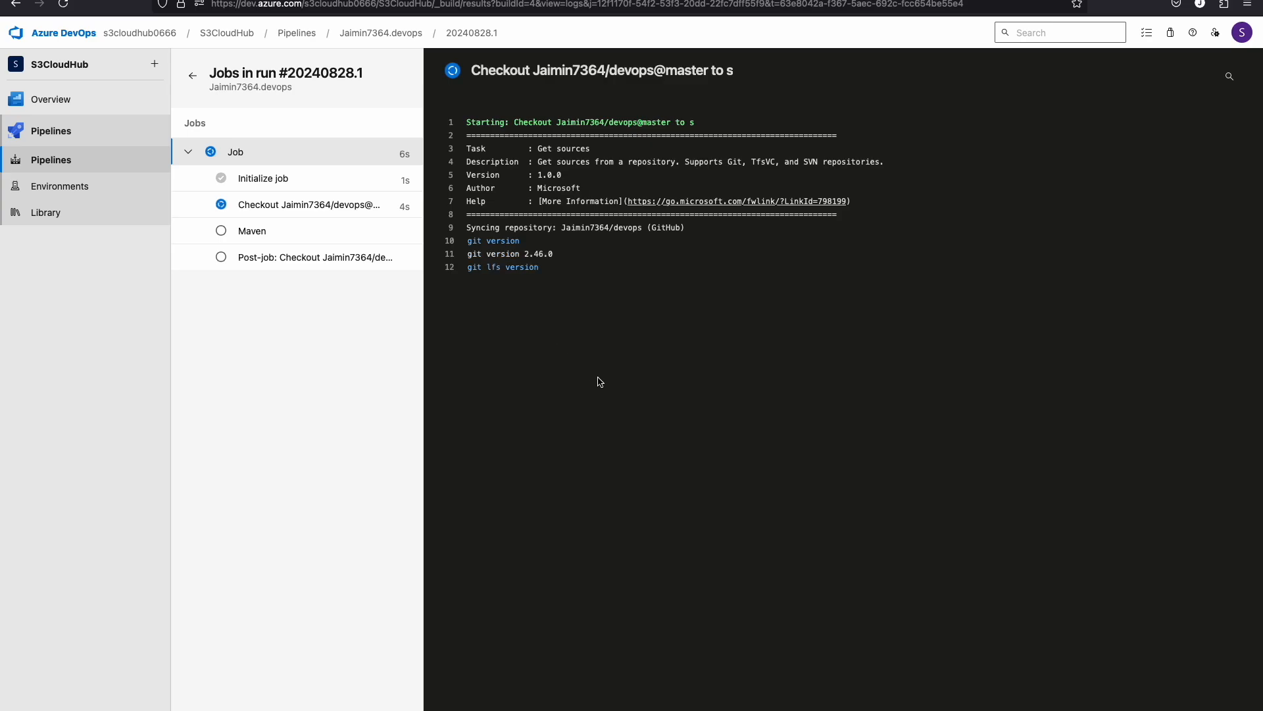
# Scroll through the Maven step's log, then view the finished job's overall log.
pyautogui.click(251, 230)
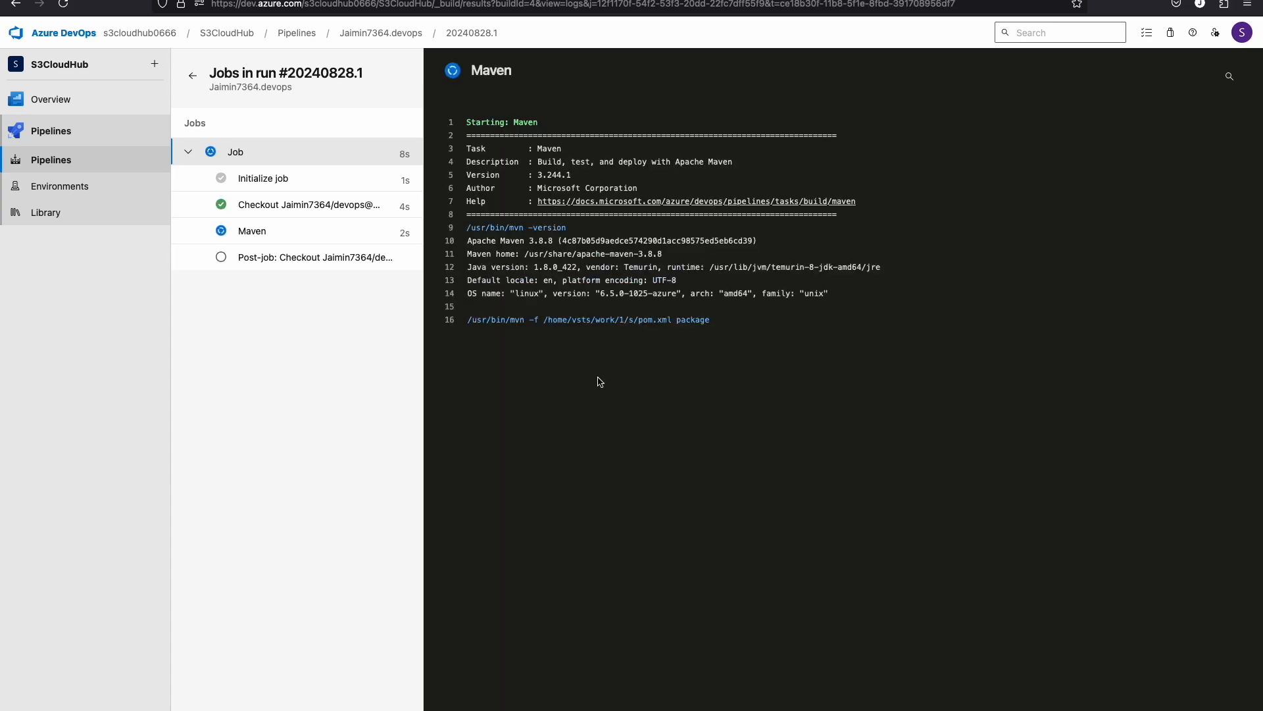
pyautogui.scroll(-3)
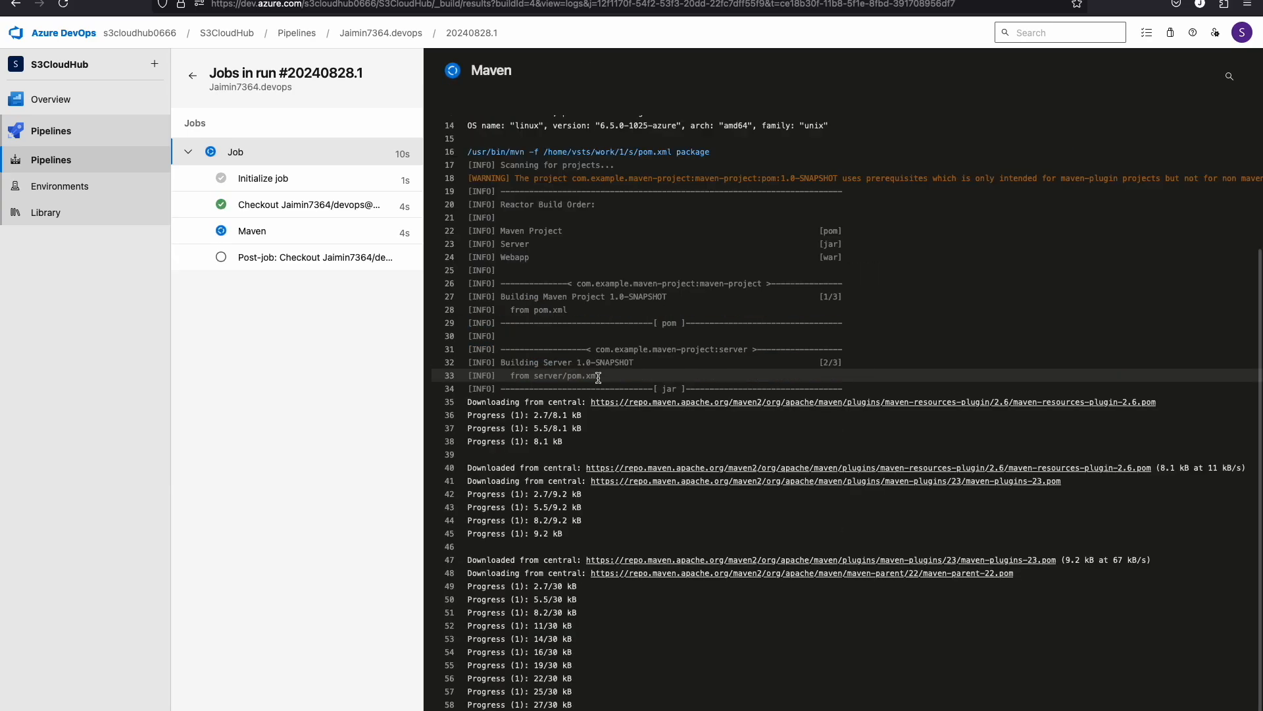
pyautogui.scroll(-3)
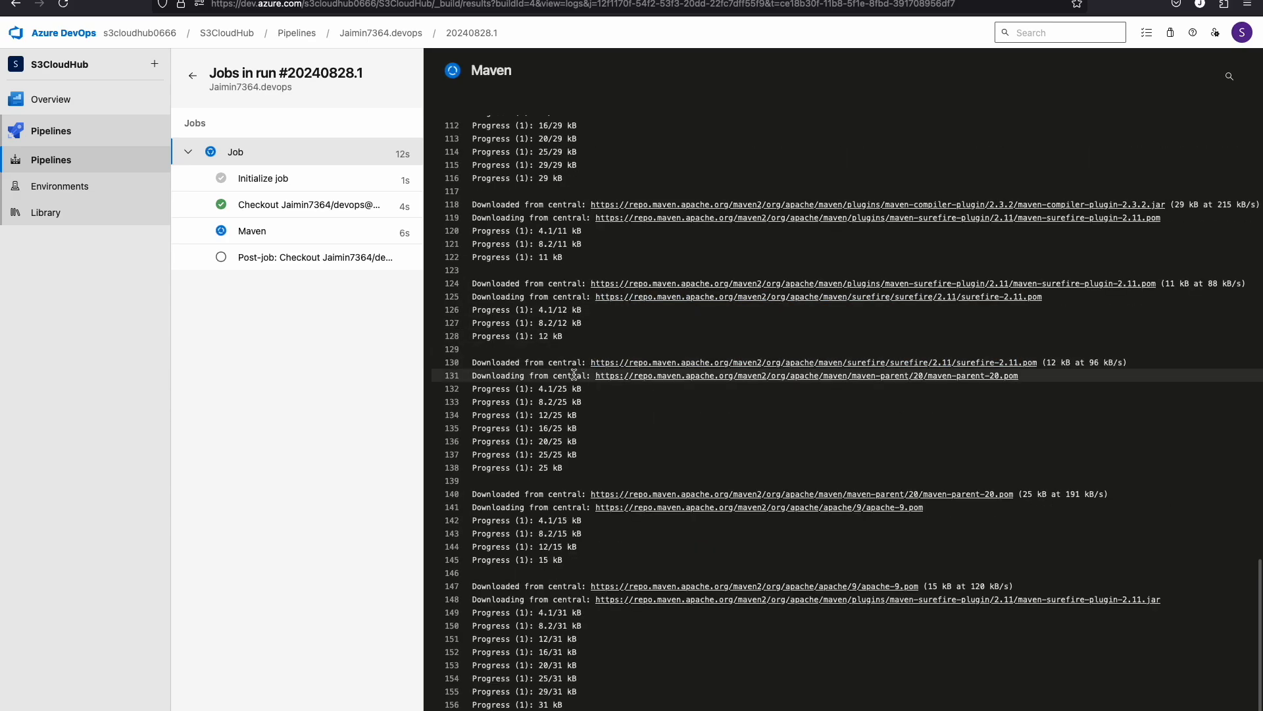
pyautogui.scroll(-3)
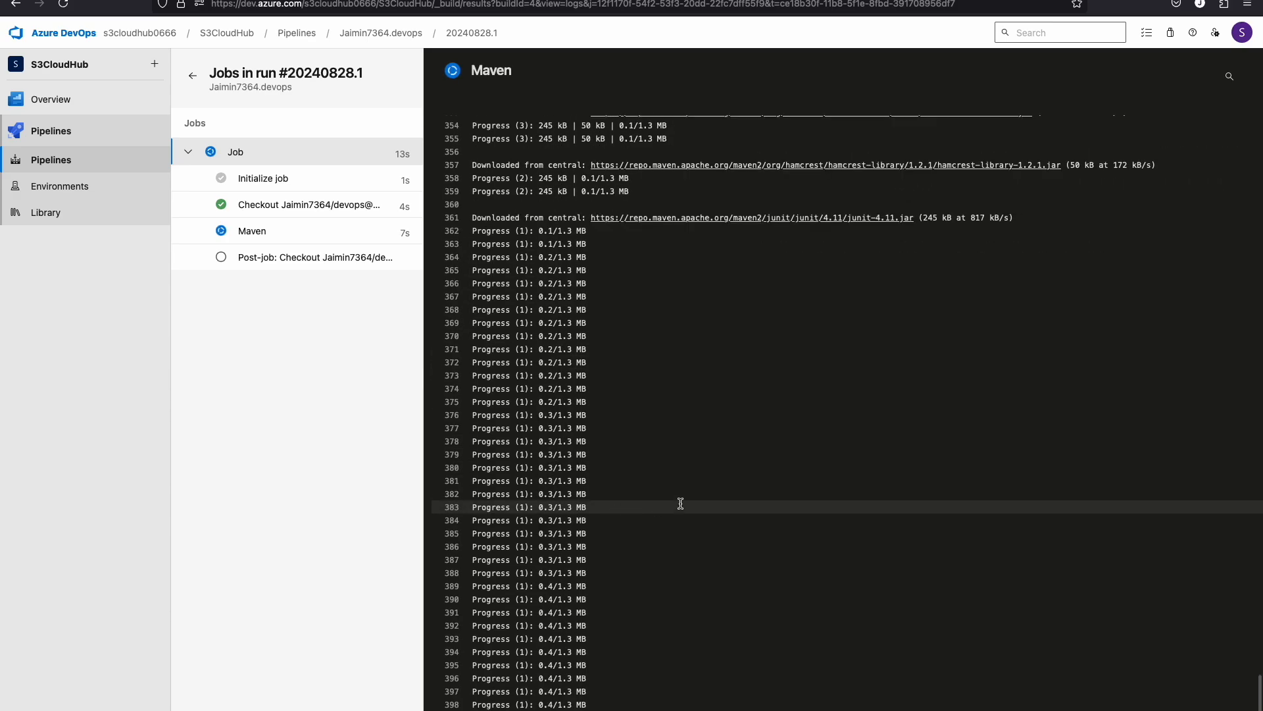
pyautogui.scroll(-3)
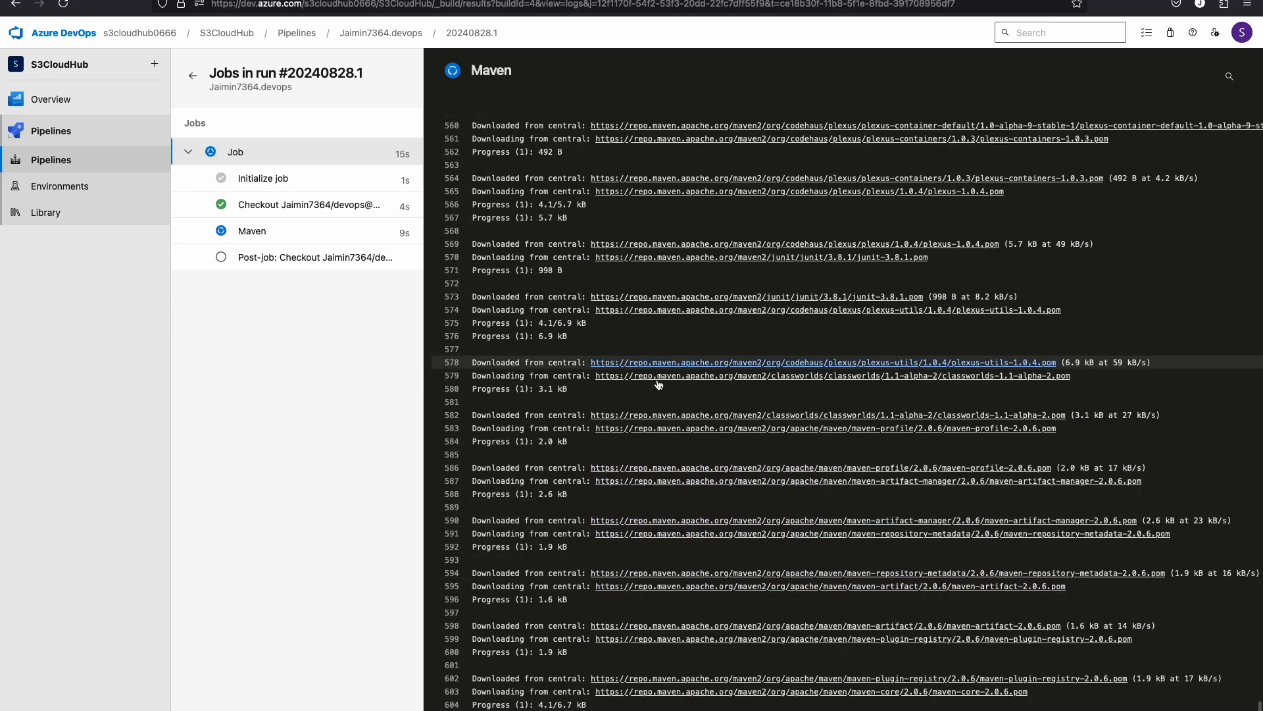
pyautogui.scroll(-3)
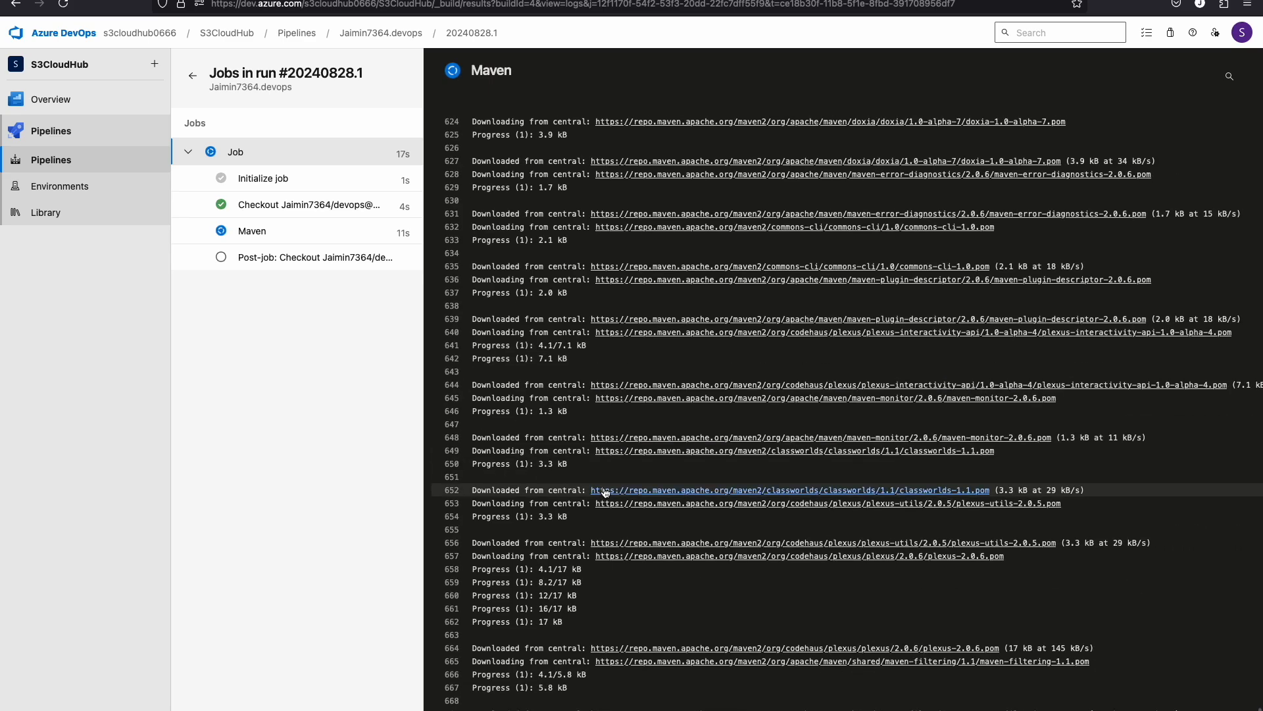
pyautogui.scroll(-3)
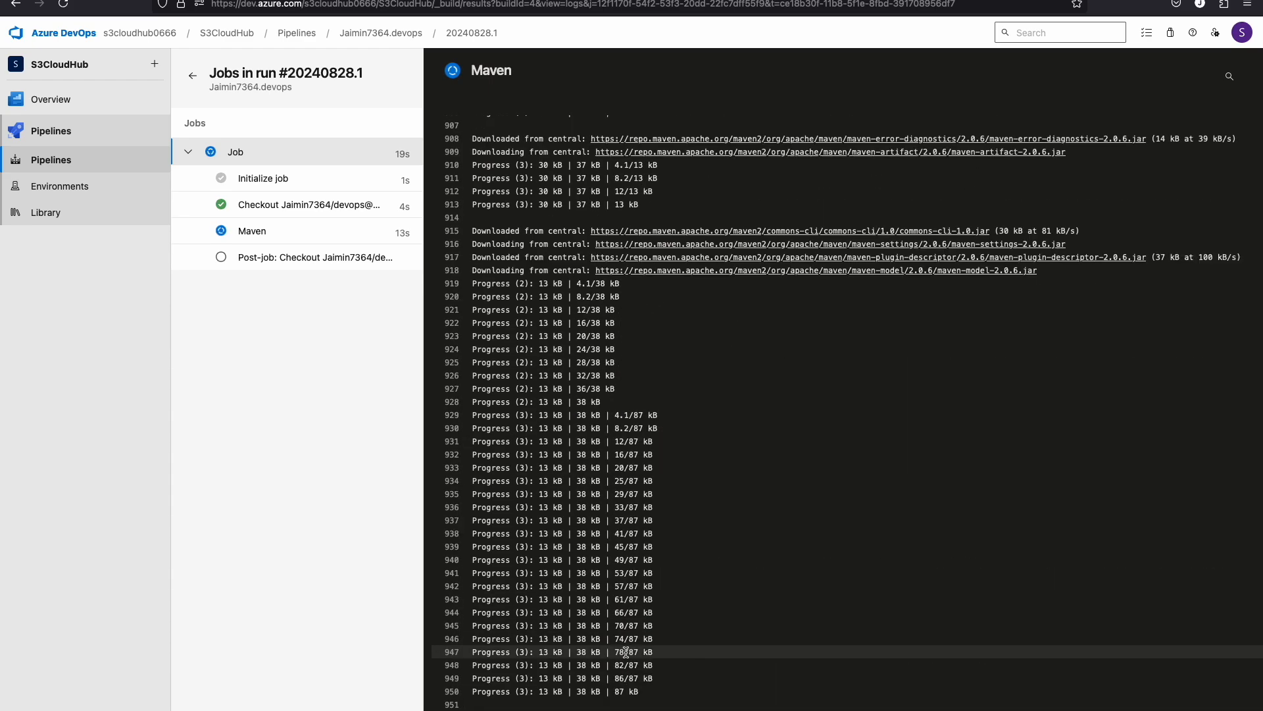
pyautogui.scroll(-3)
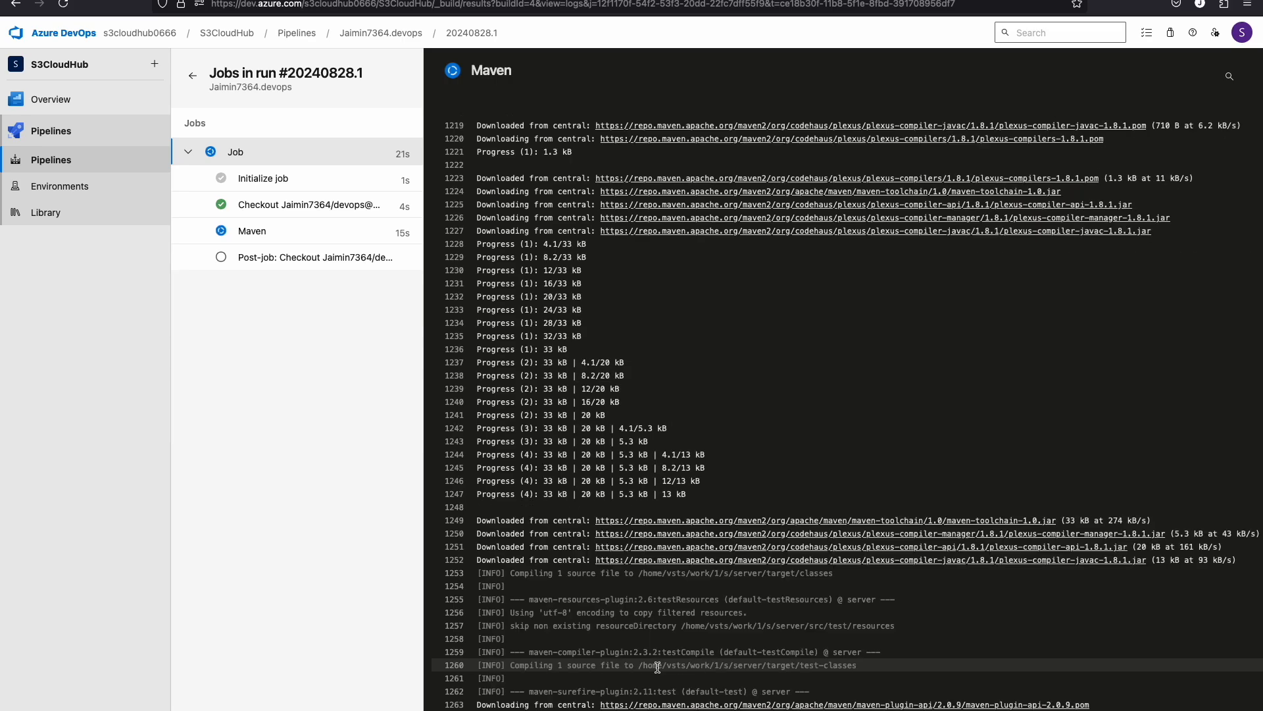
pyautogui.scroll(-3)
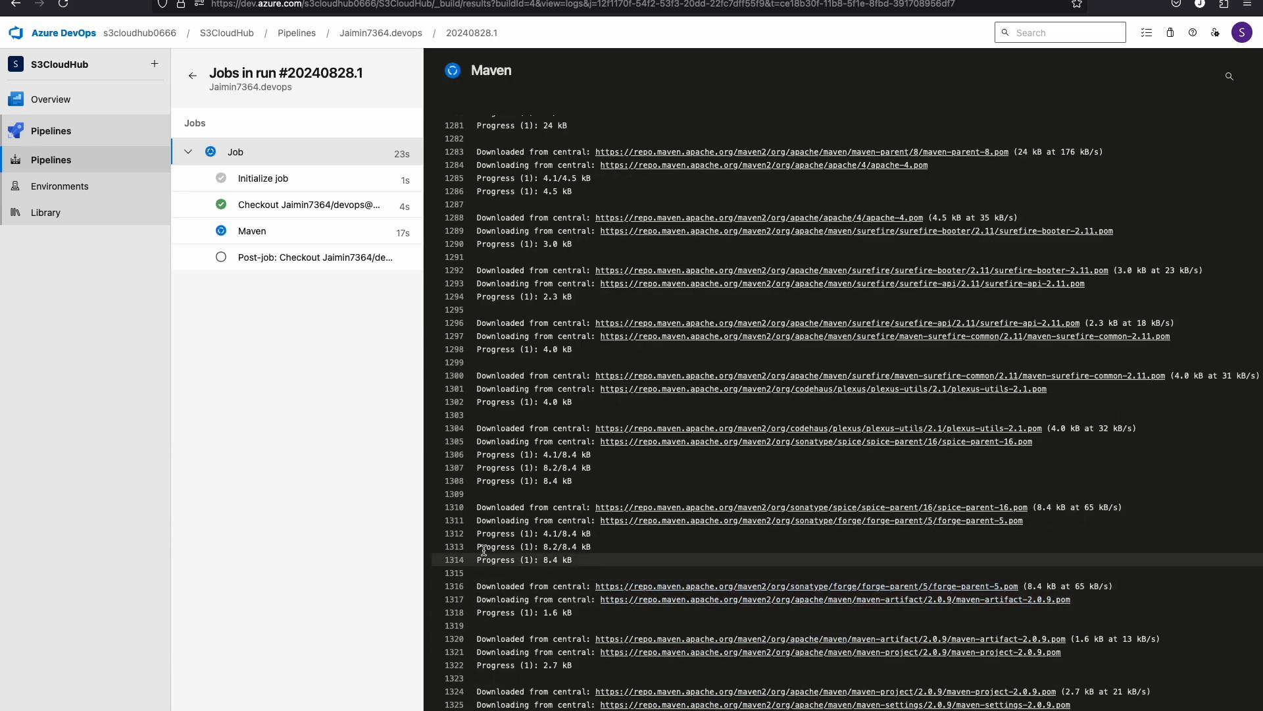
pyautogui.scroll(-3)
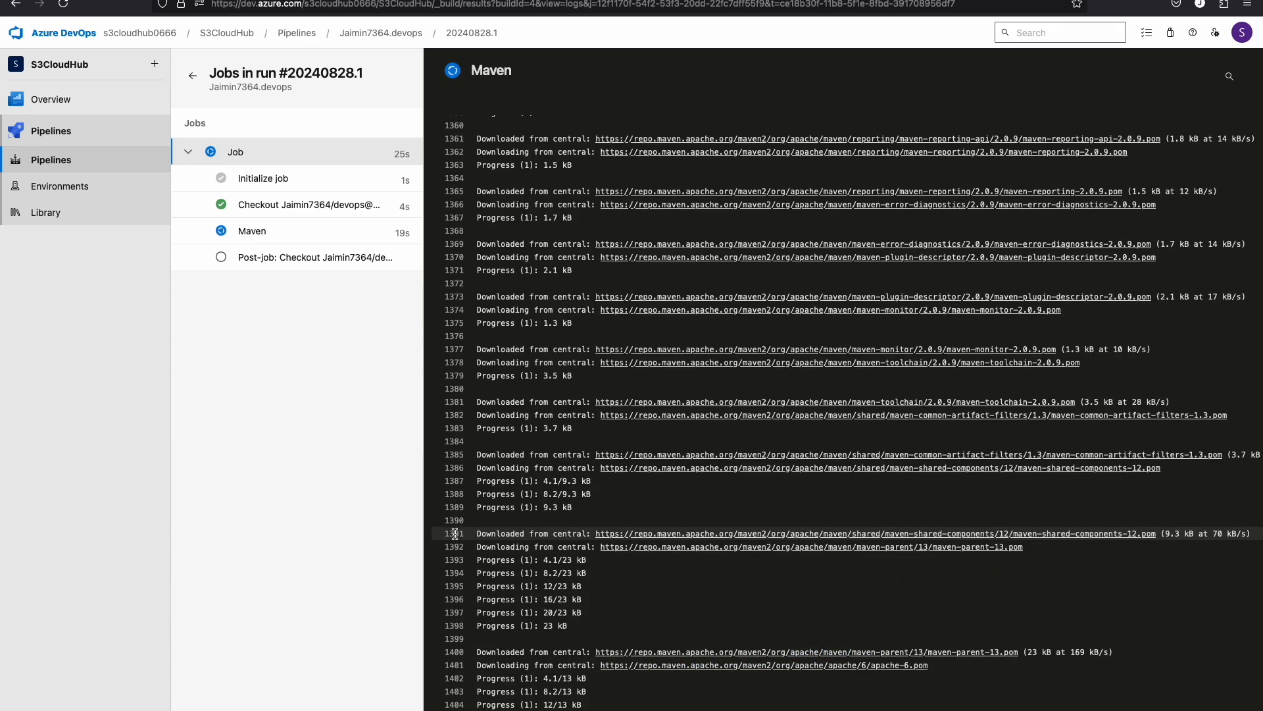
pyautogui.scroll(-3)
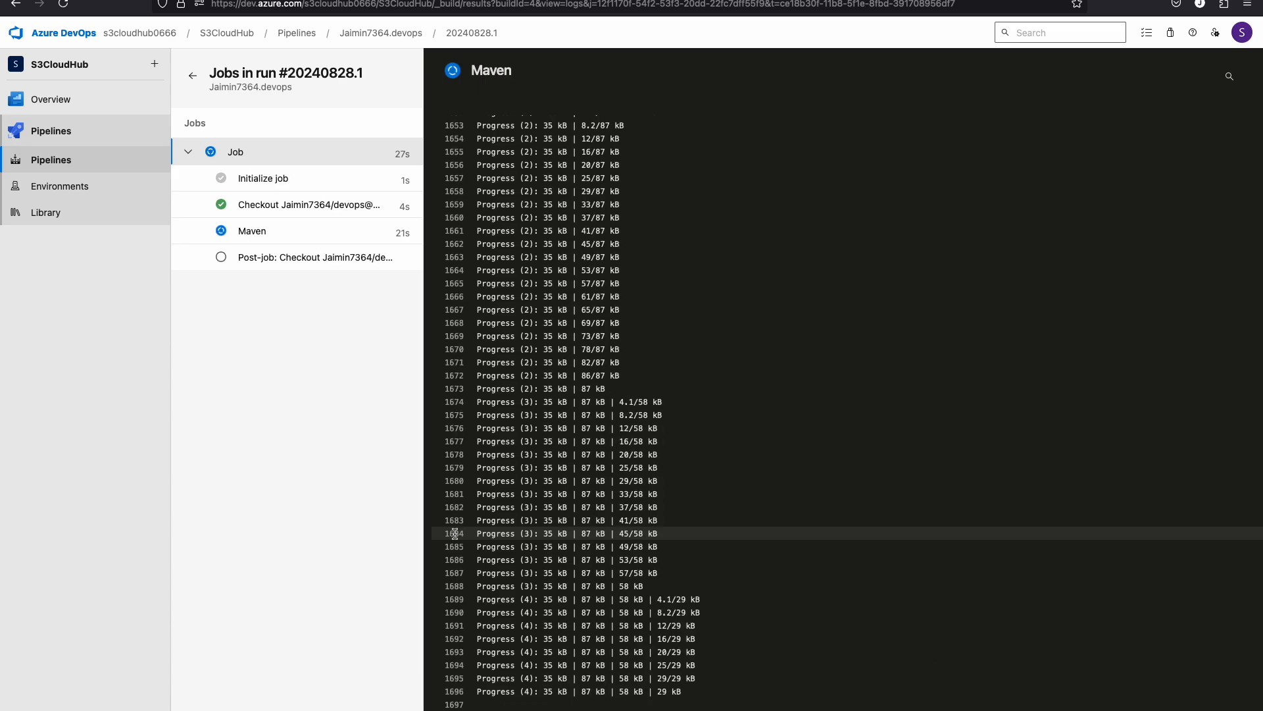
pyautogui.scroll(-3)
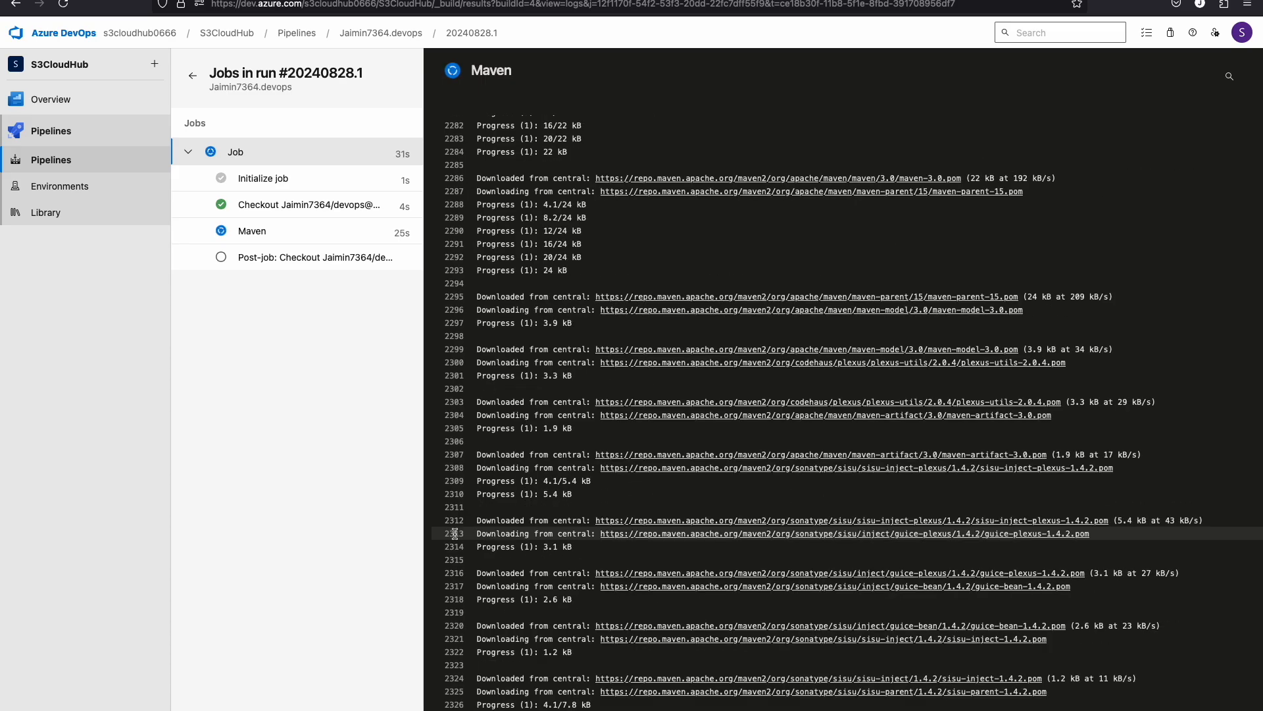
pyautogui.scroll(-3)
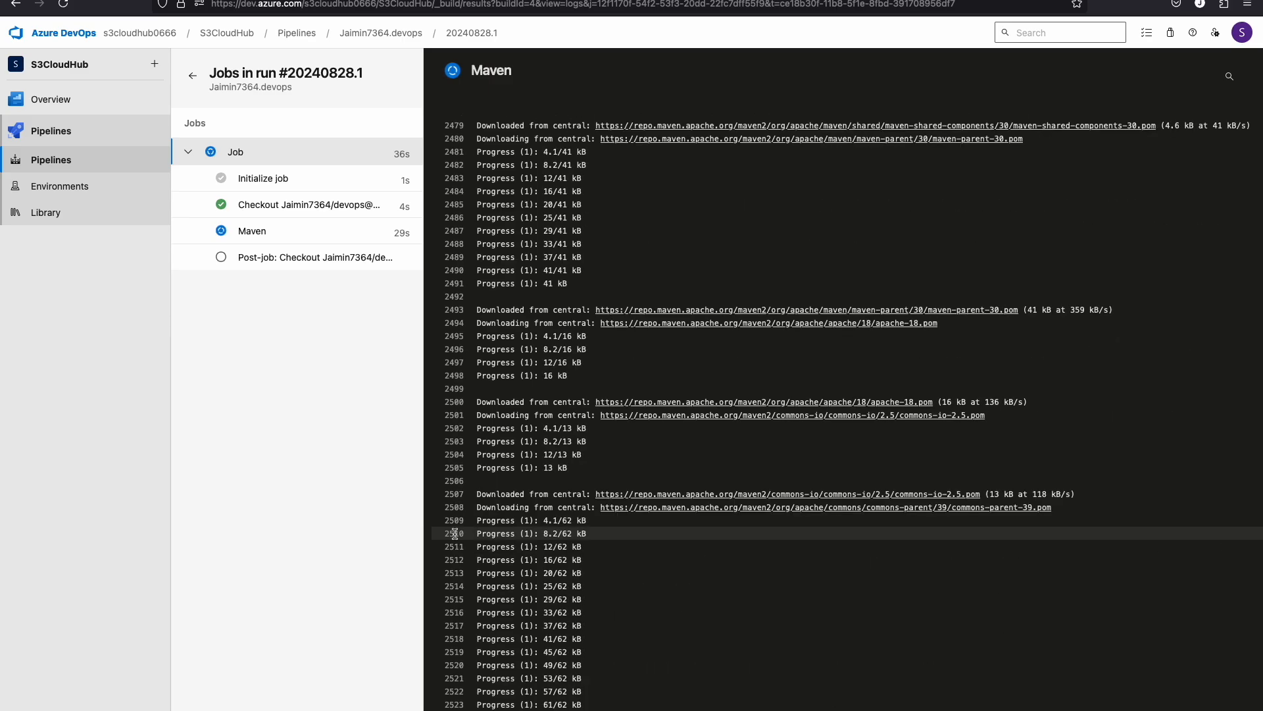
pyautogui.scroll(-3)
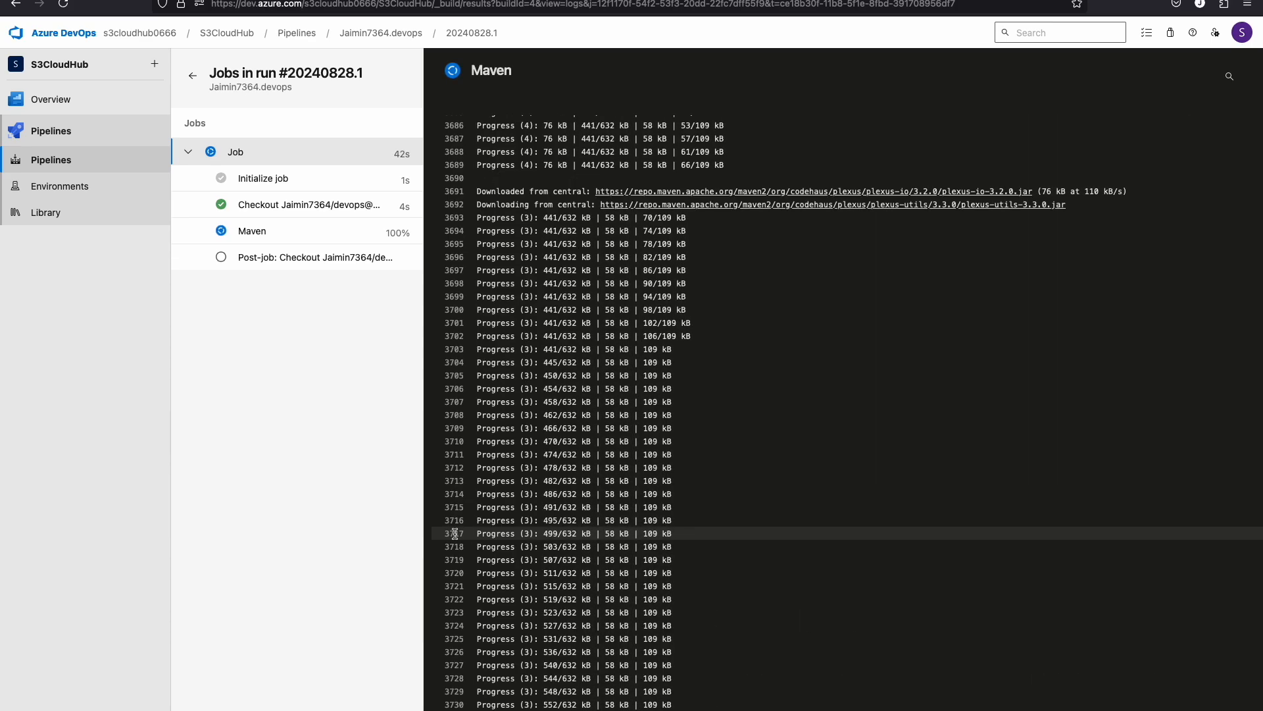
pyautogui.click(236, 152)
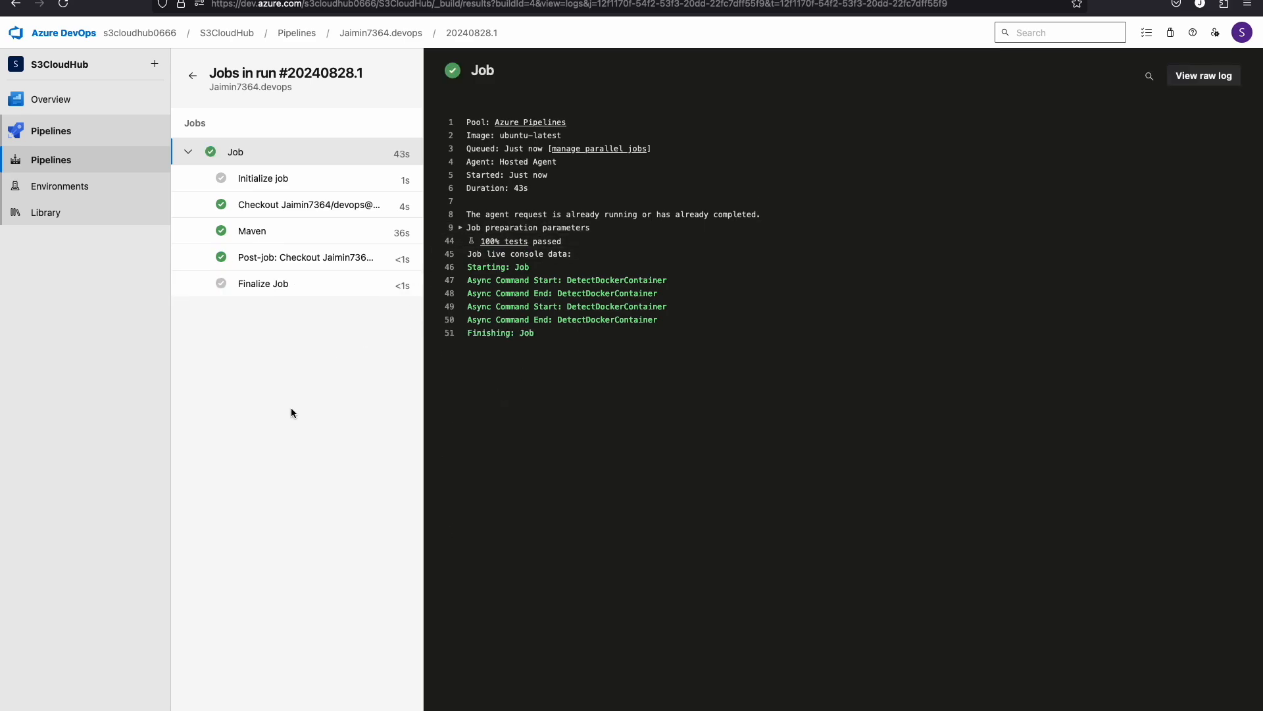
pyautogui.moveTo(213, 108)
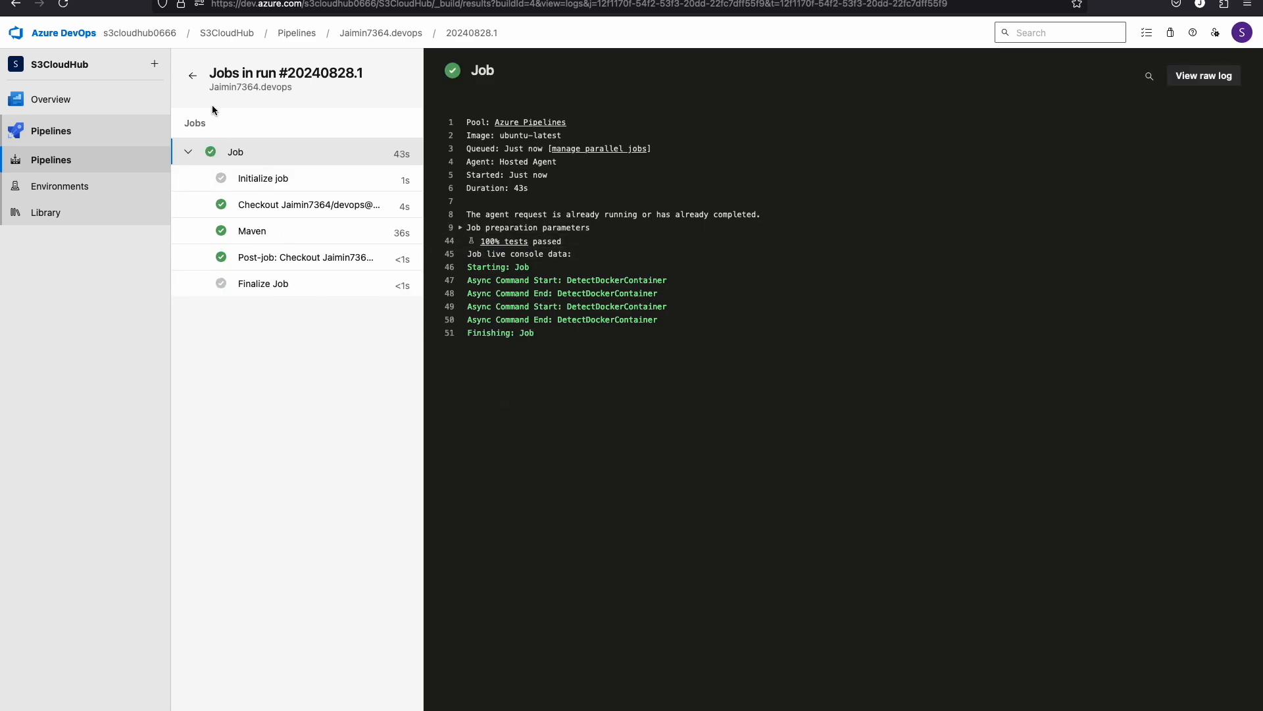
# Go back to run #20240828.1's Summary tab showing success and 100% tests passed.
pyautogui.click(192, 75)
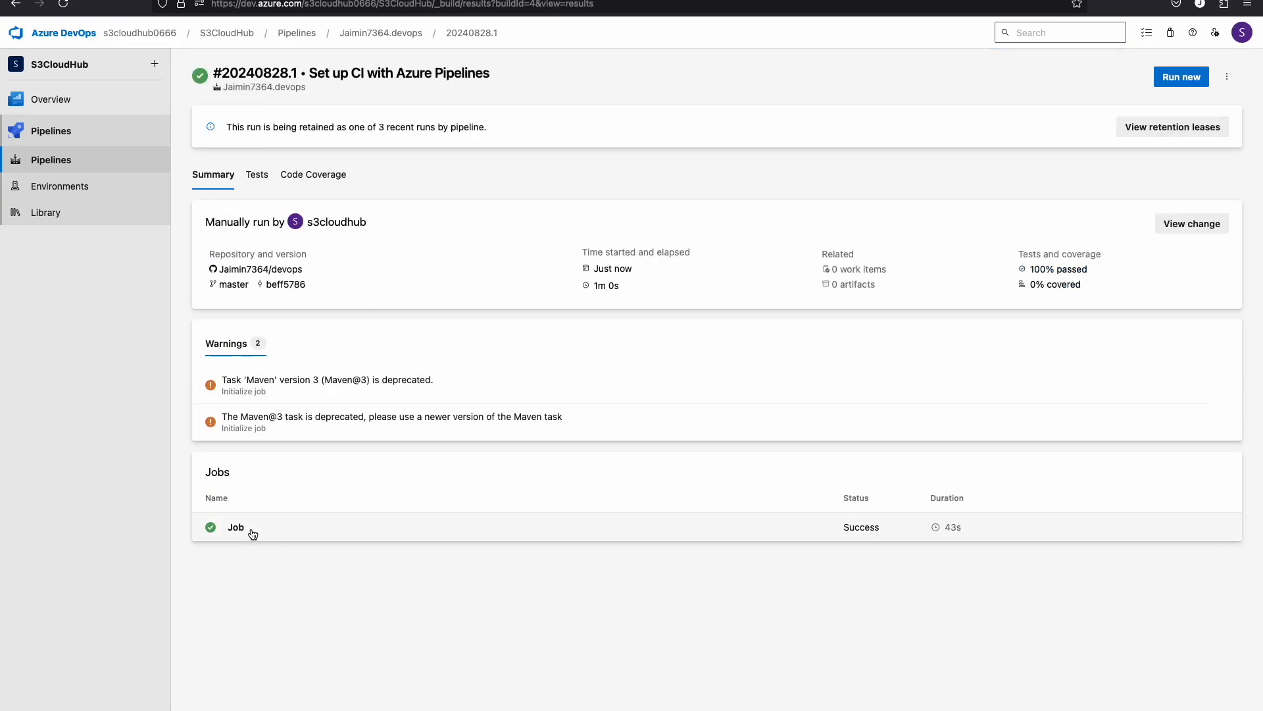
pyautogui.moveTo(819, 575)
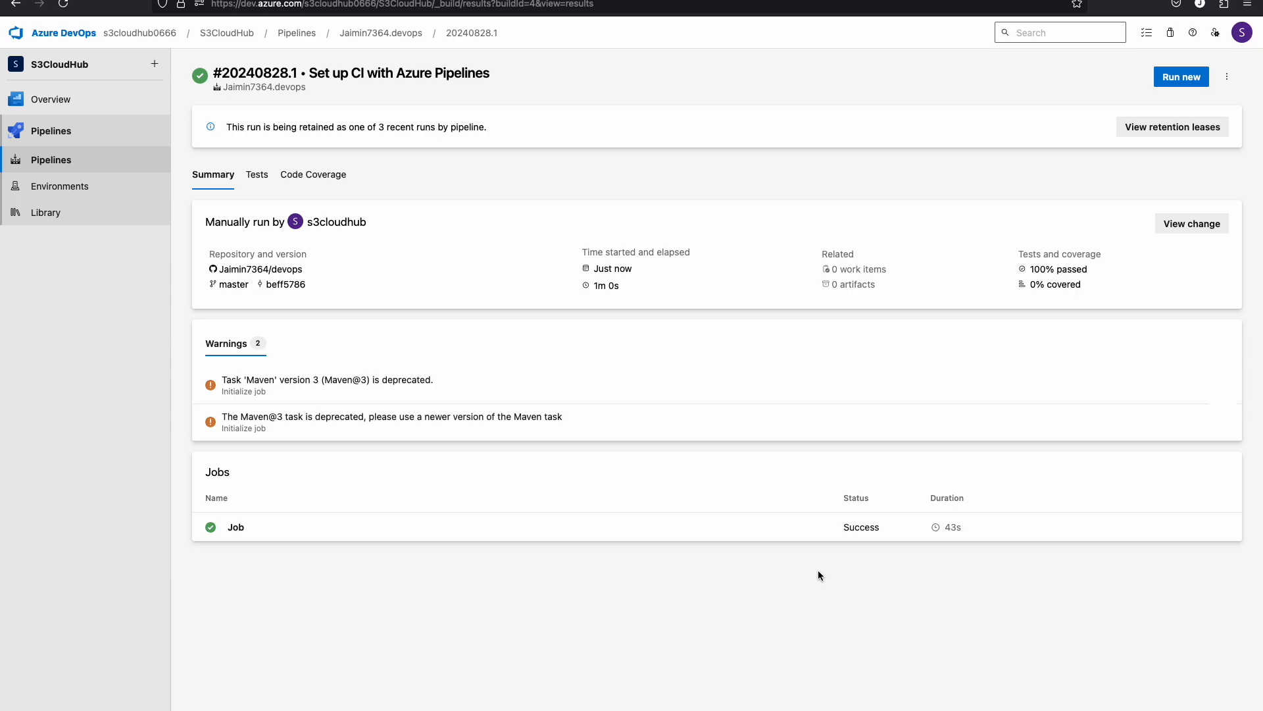
pyautogui.moveTo(780, 543)
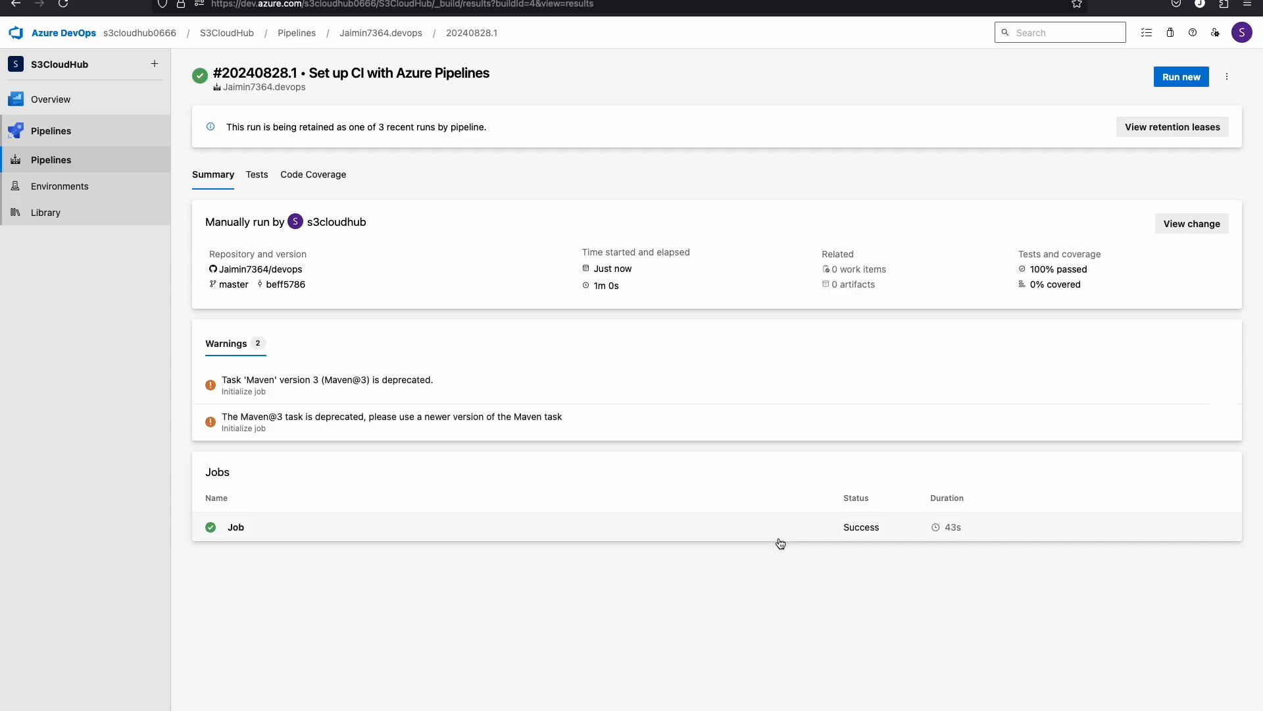
pyautogui.moveTo(725, 599)
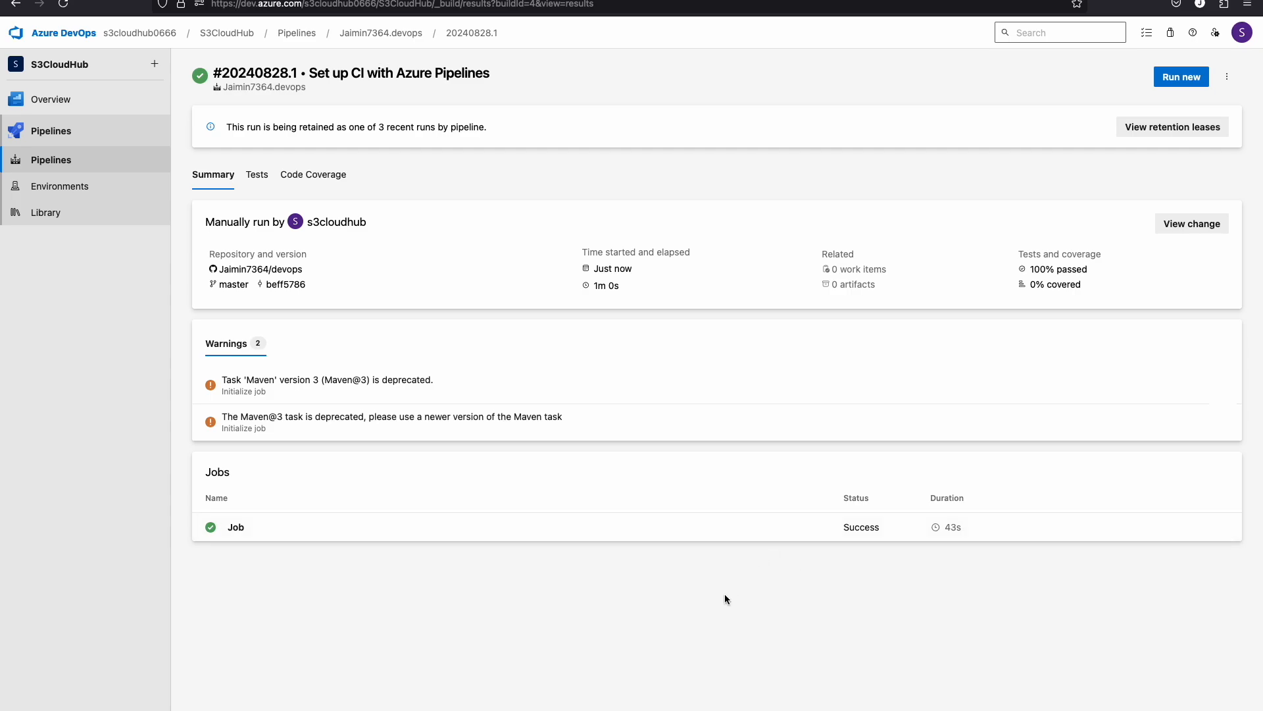